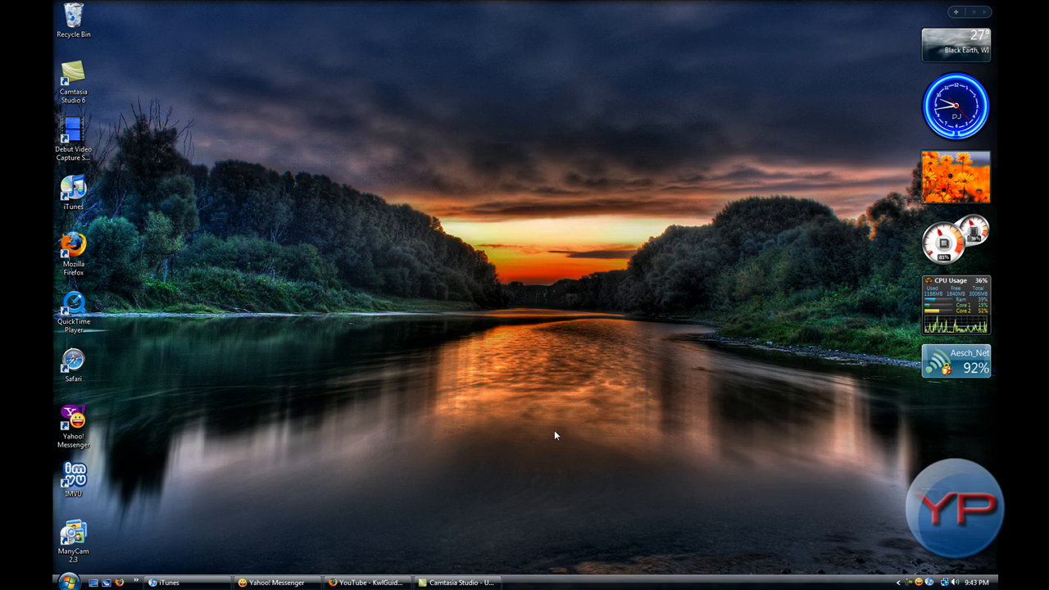
mouse_move(559, 388)
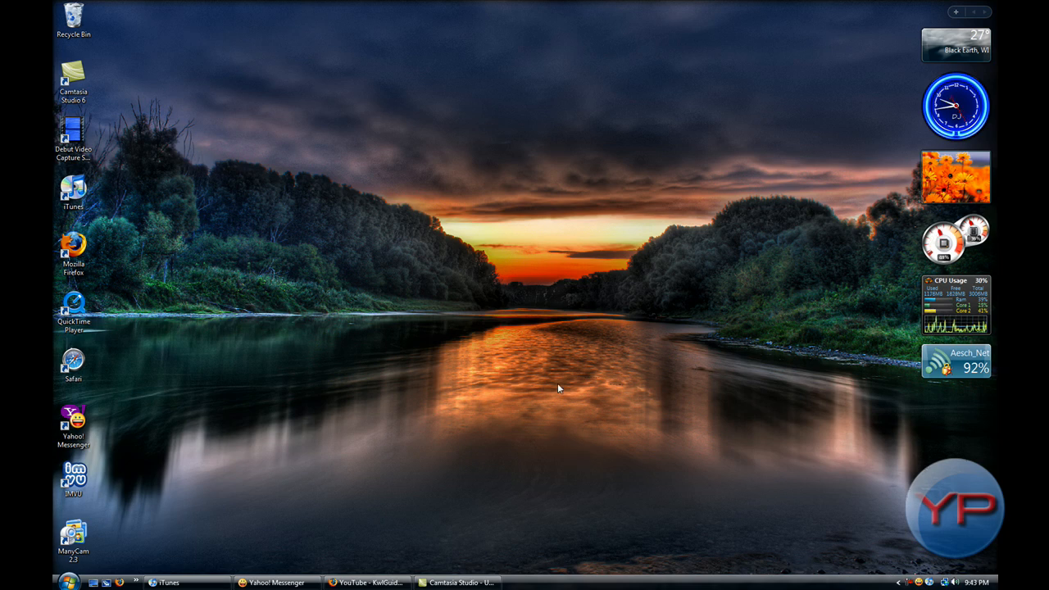
mouse_move(532, 289)
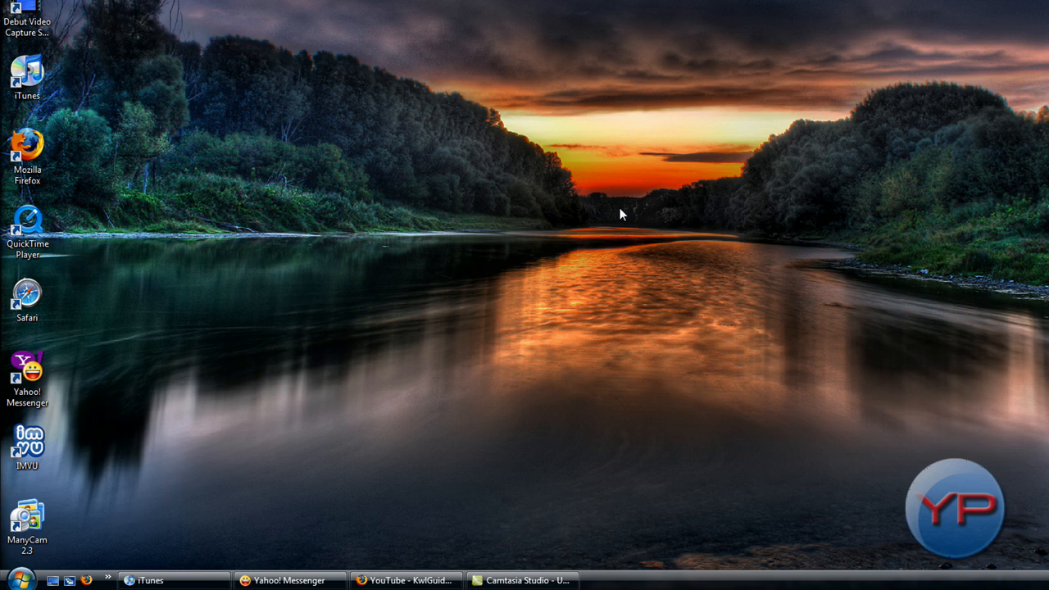
mouse_move(517, 435)
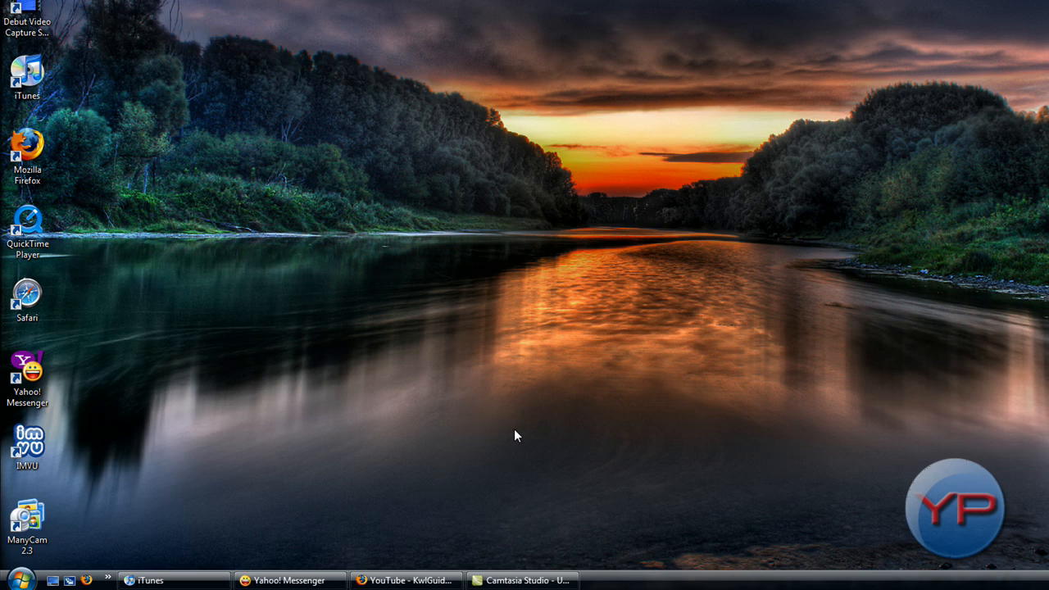
mouse_move(473, 179)
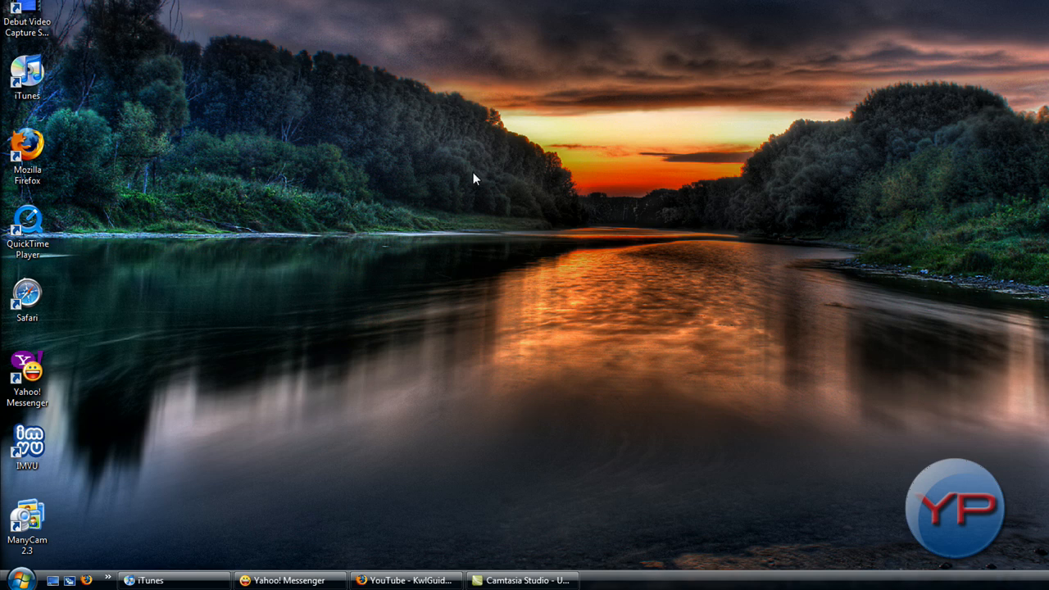
mouse_move(459, 412)
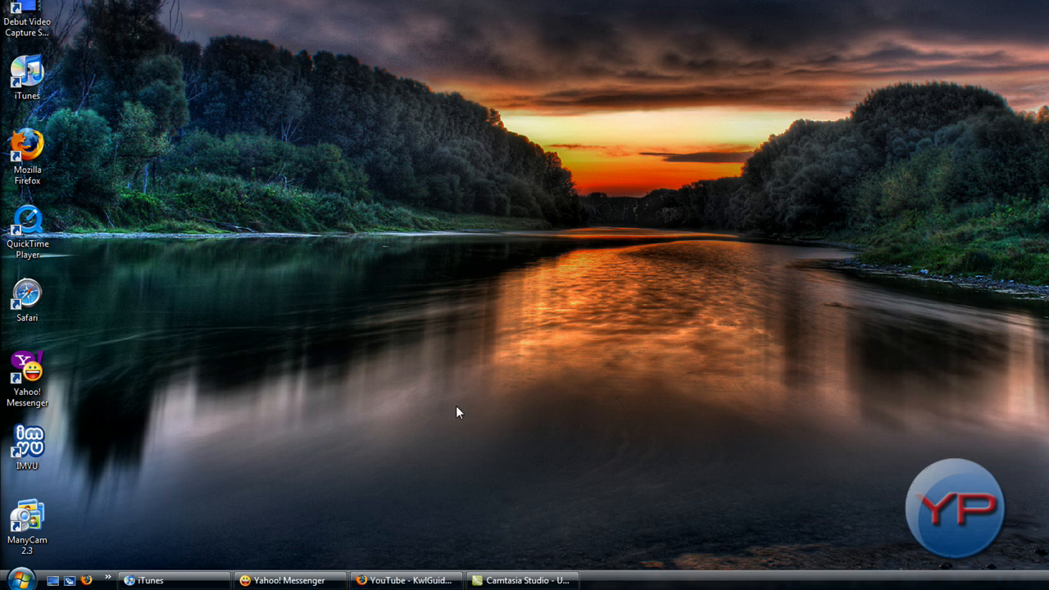
Step: Launch RocketDock from the Start menu's All Programs list so its dock appears
left_click(23, 580)
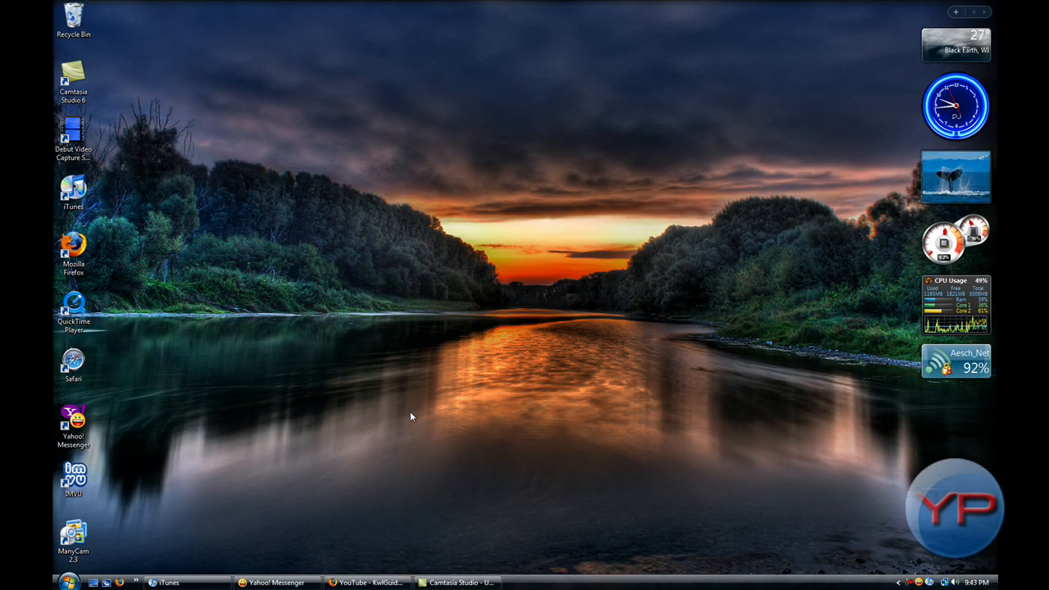
mouse_move(397, 407)
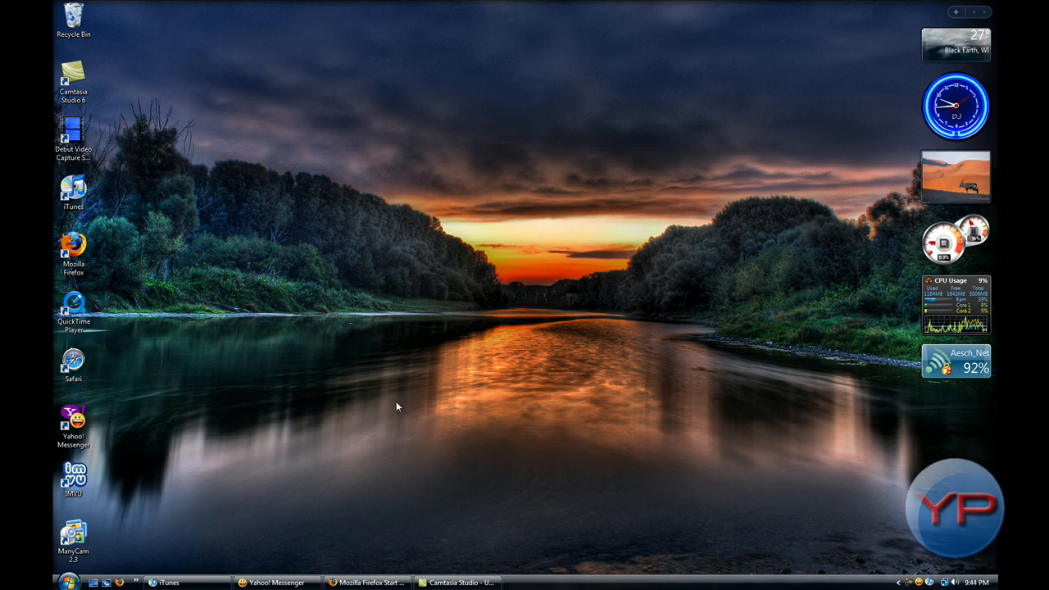
mouse_move(387, 568)
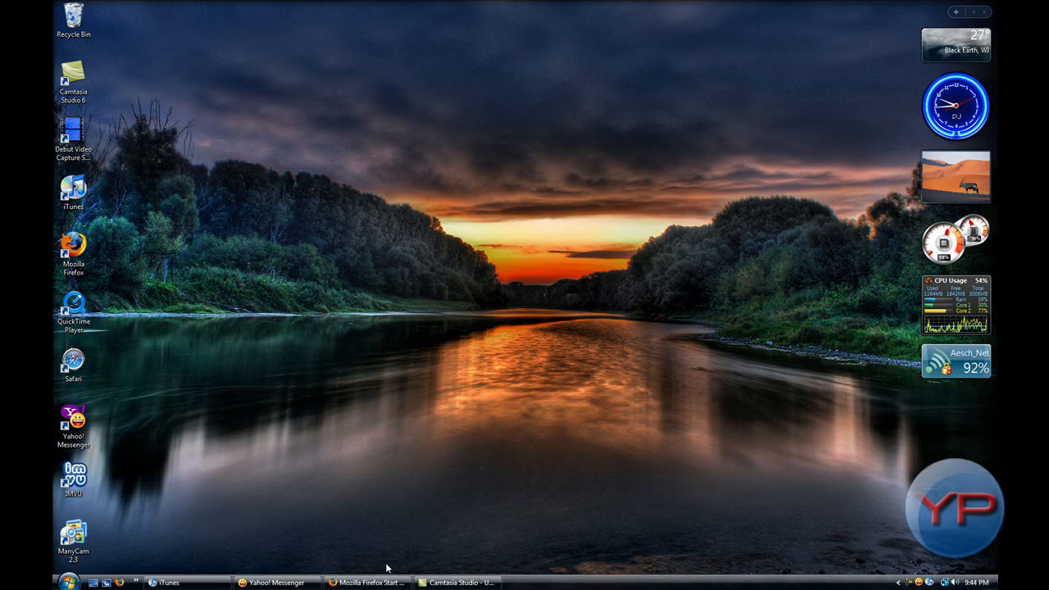
left_click(22, 582)
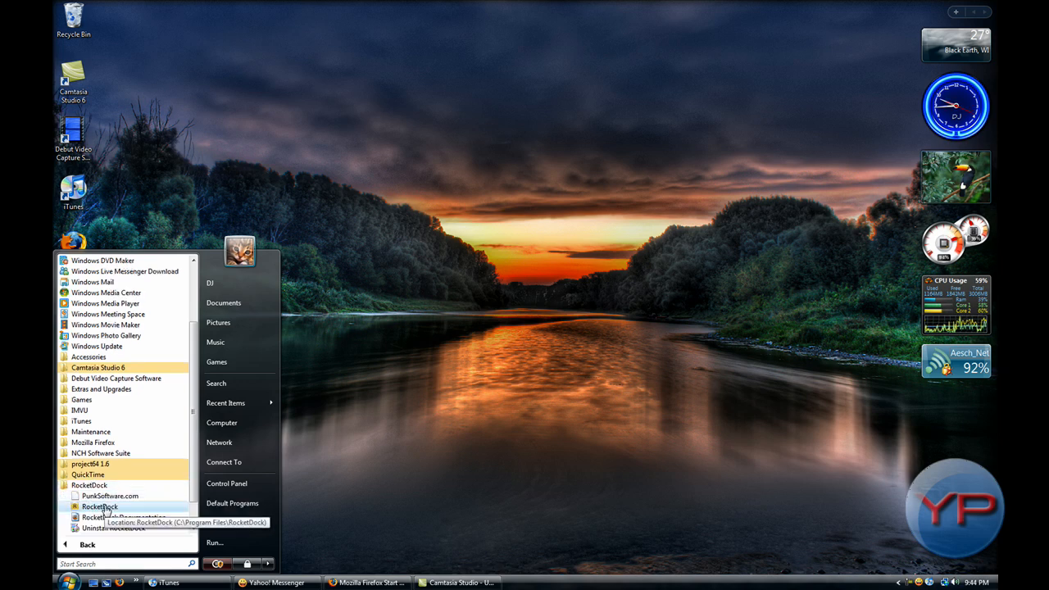
left_click(99, 506)
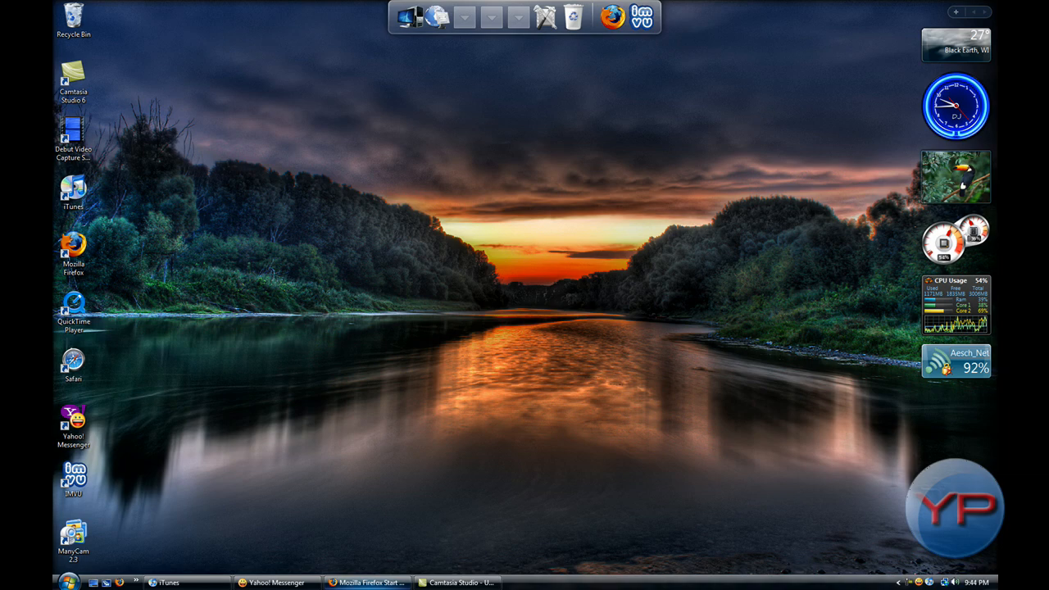
Step: In Firefox, go to rocketdock.com and bring up its Download page
left_click(367, 582)
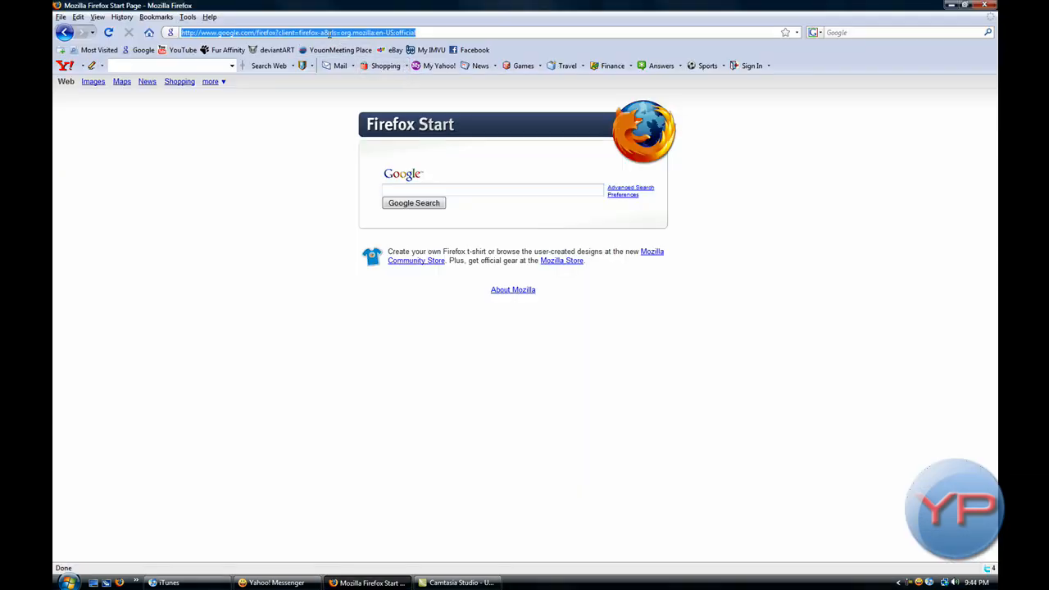
type("rocekt")
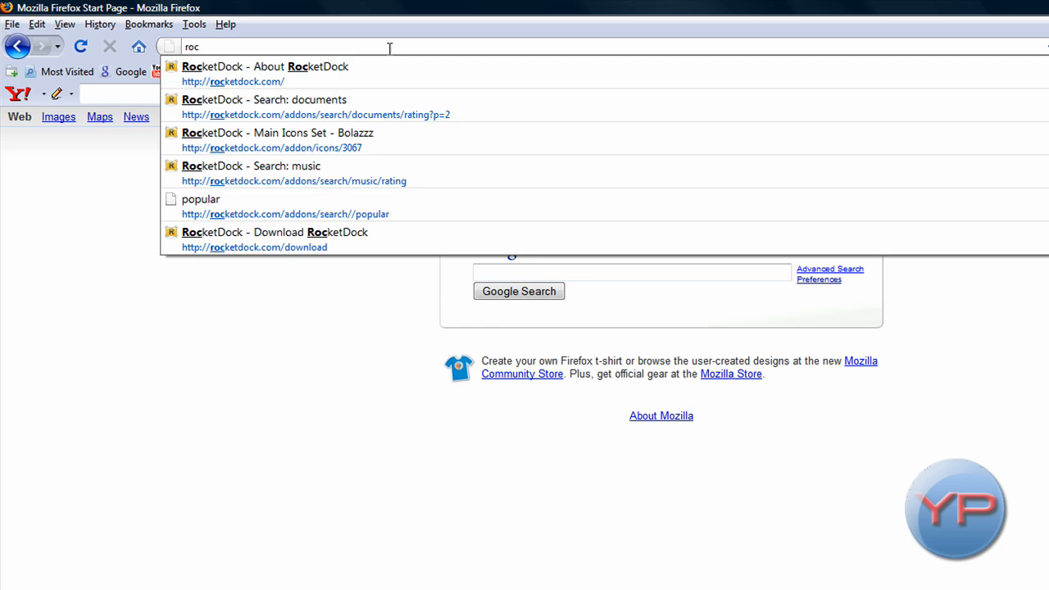
left_click(265, 67)
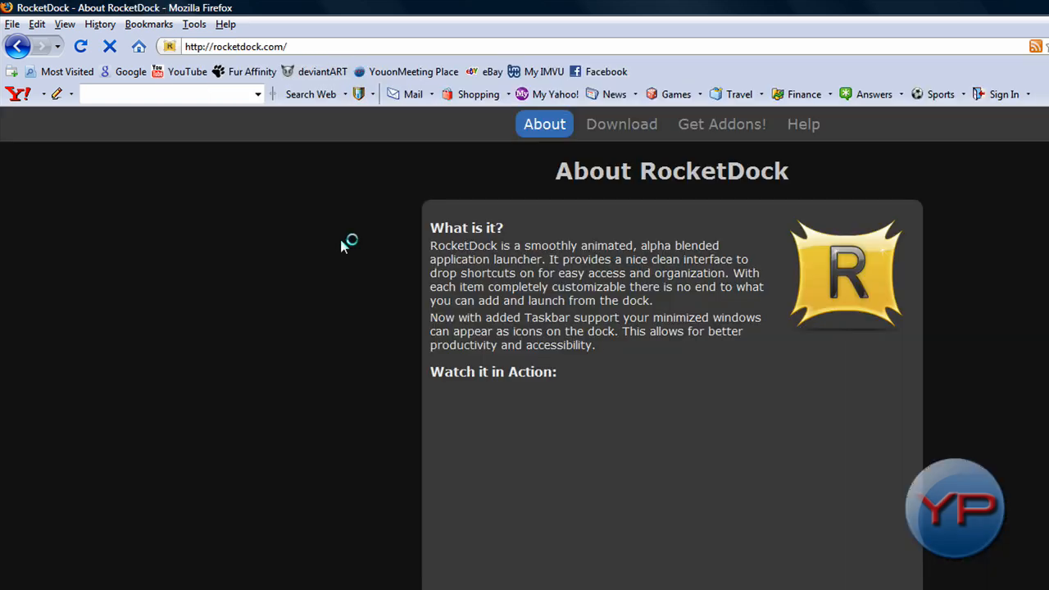
scroll("down", 3)
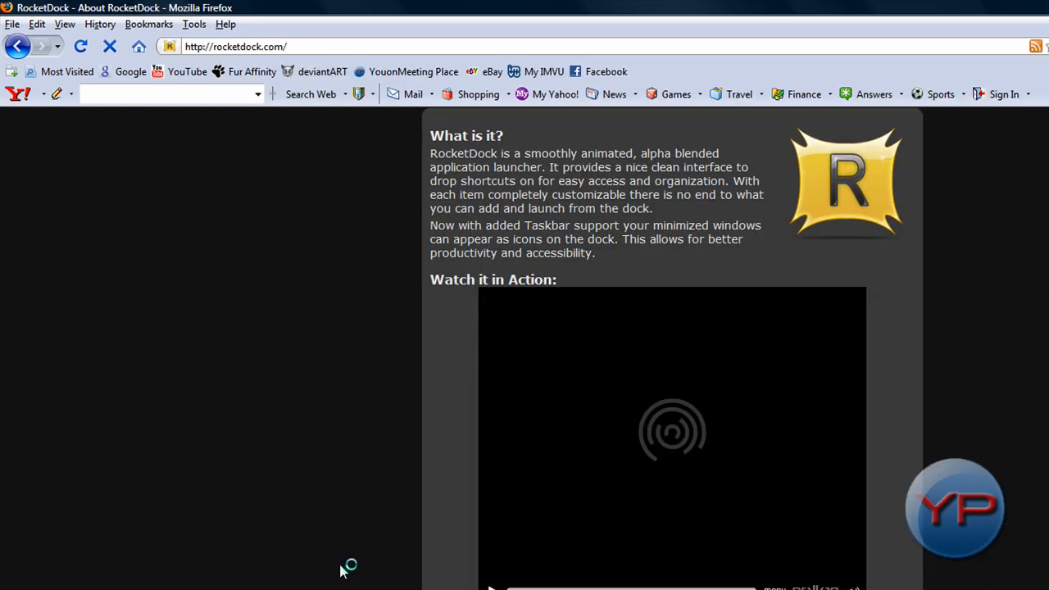
scroll("up", 3)
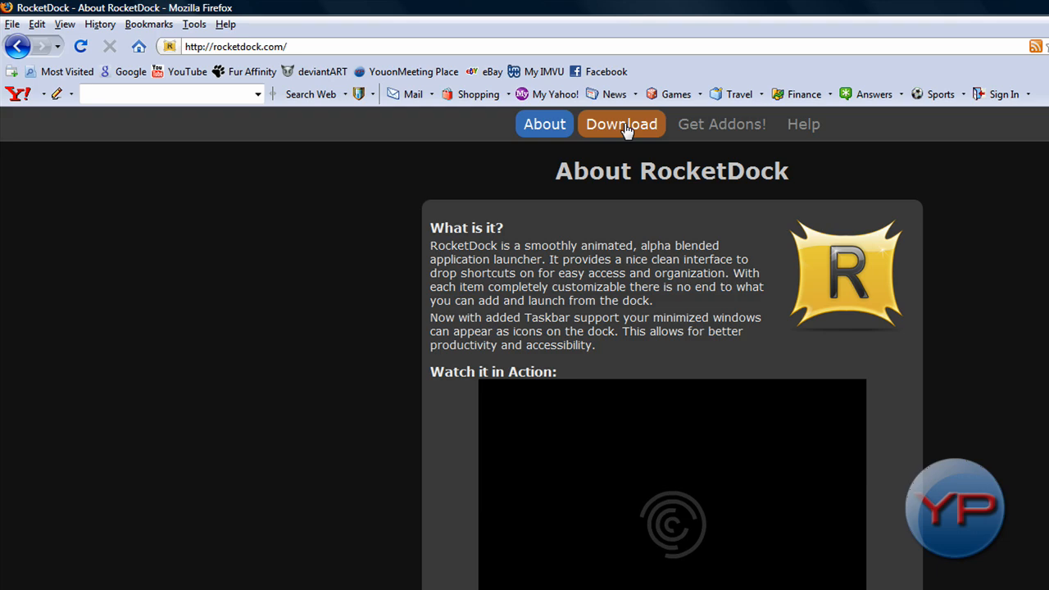
left_click(622, 124)
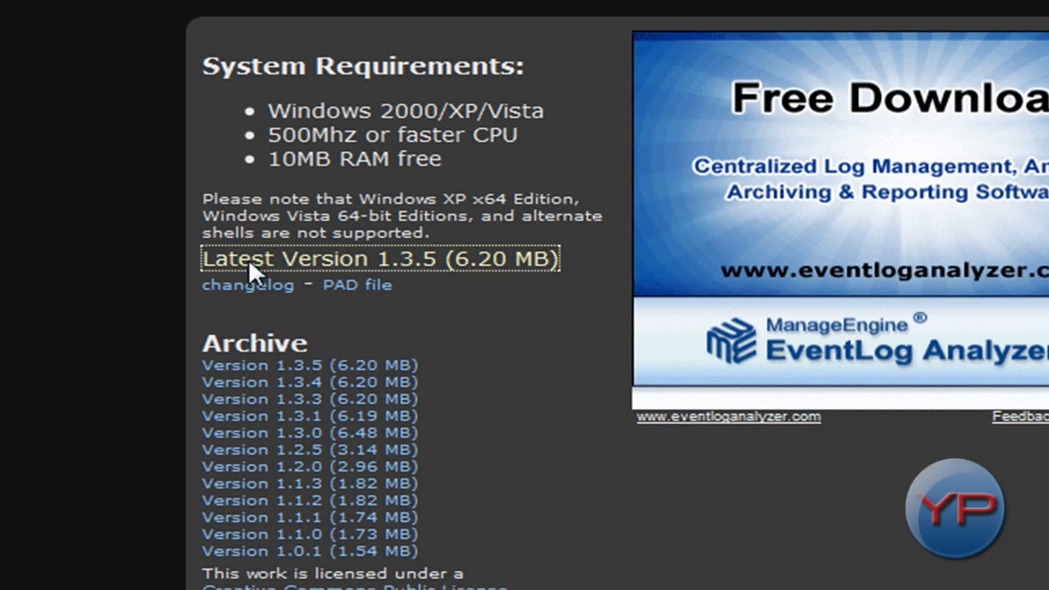
Step: Start the latest version 1.3.5 download twice, cancelling the save prompt each time
left_click(379, 258)
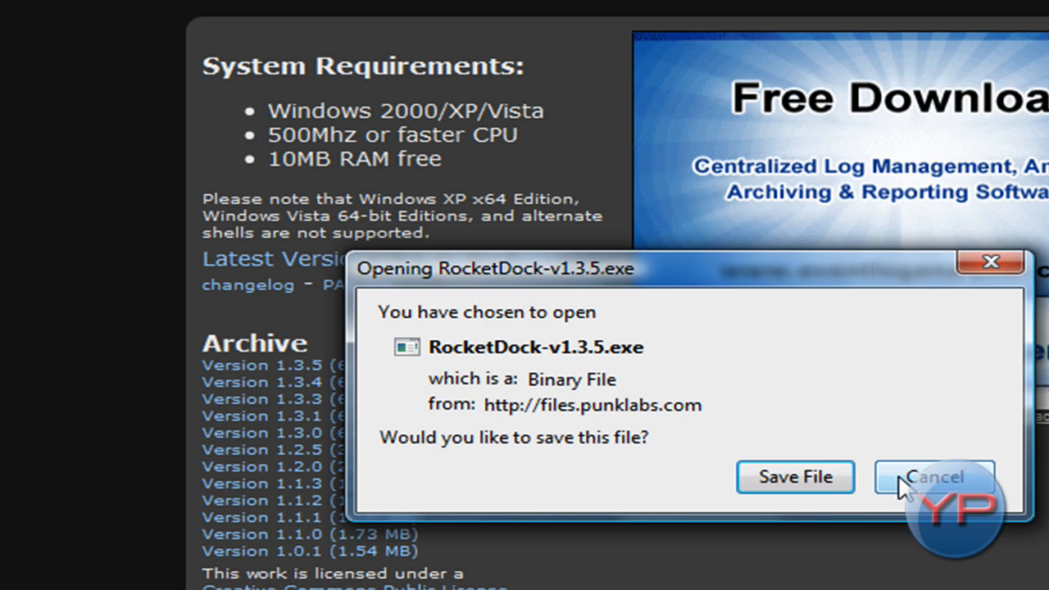
left_click(934, 477)
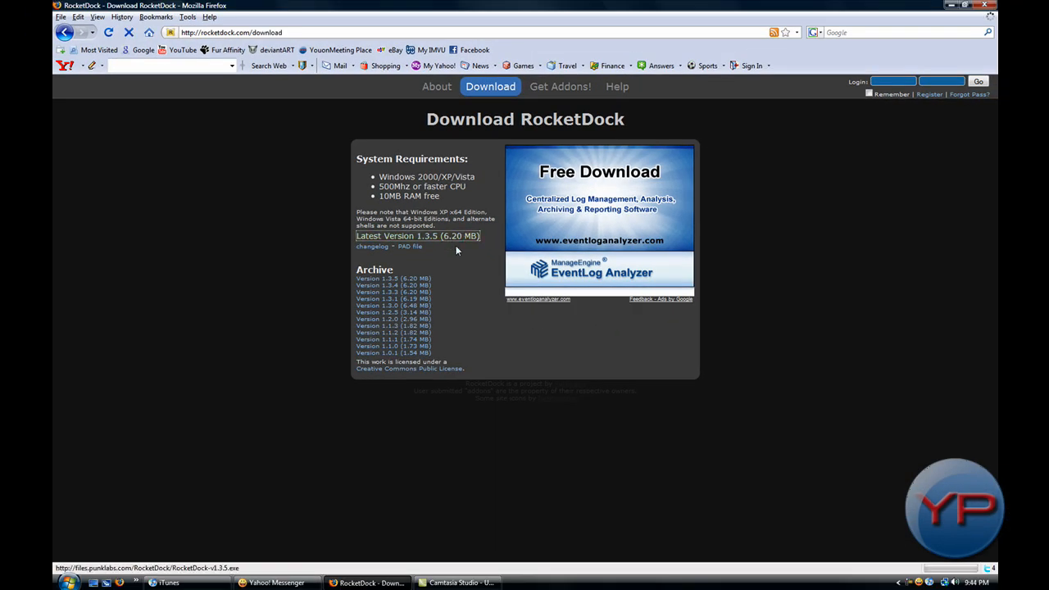
left_click(417, 236)
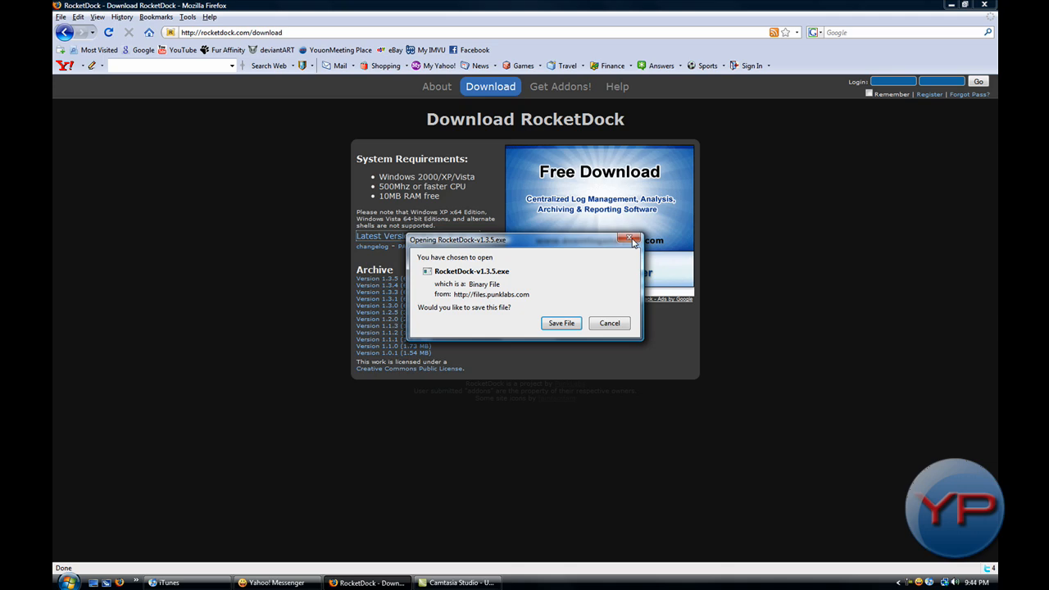
left_click(631, 239)
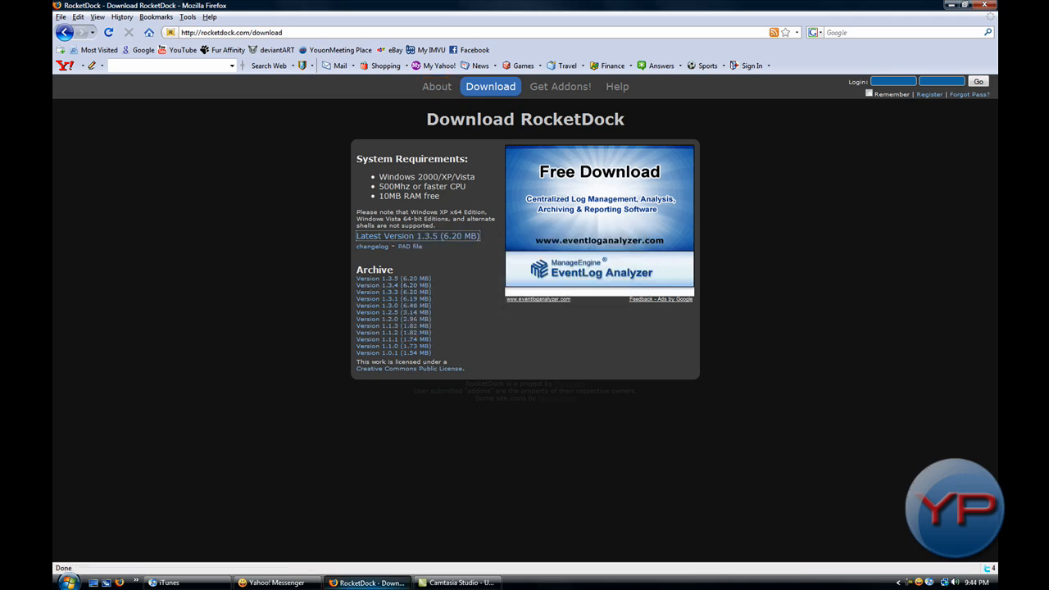
mouse_move(560, 86)
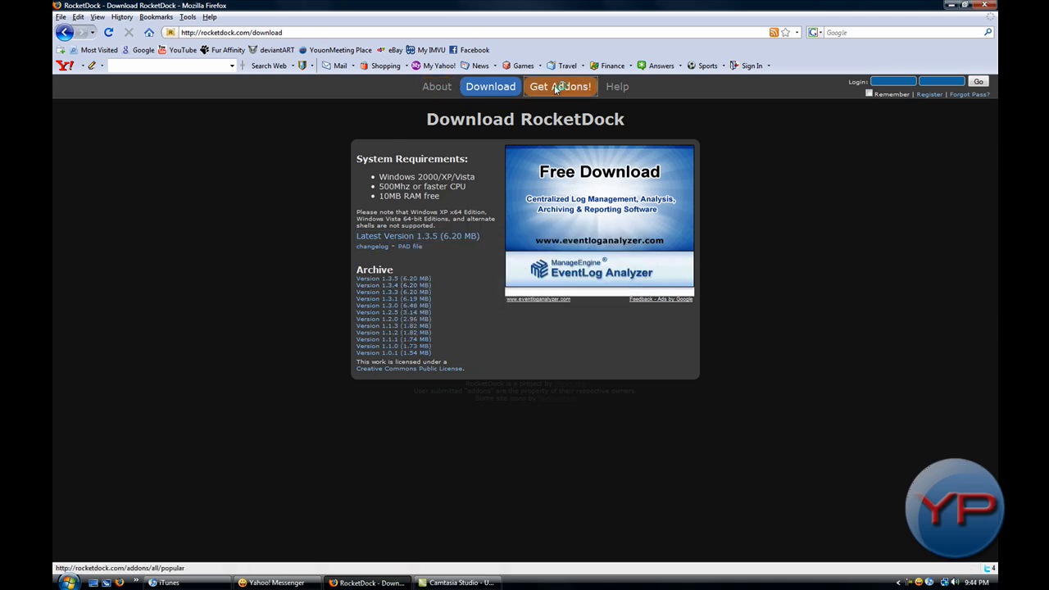
Step: Open the Get Docklets listing, view Newest docklets, then return to Popular and focus Search
left_click(560, 86)
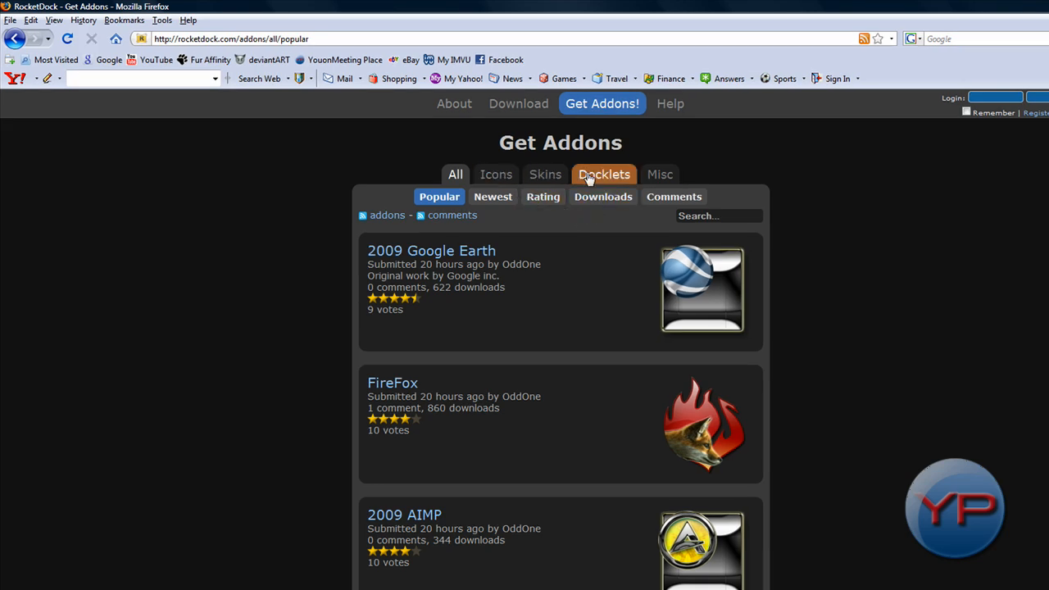
left_click(604, 174)
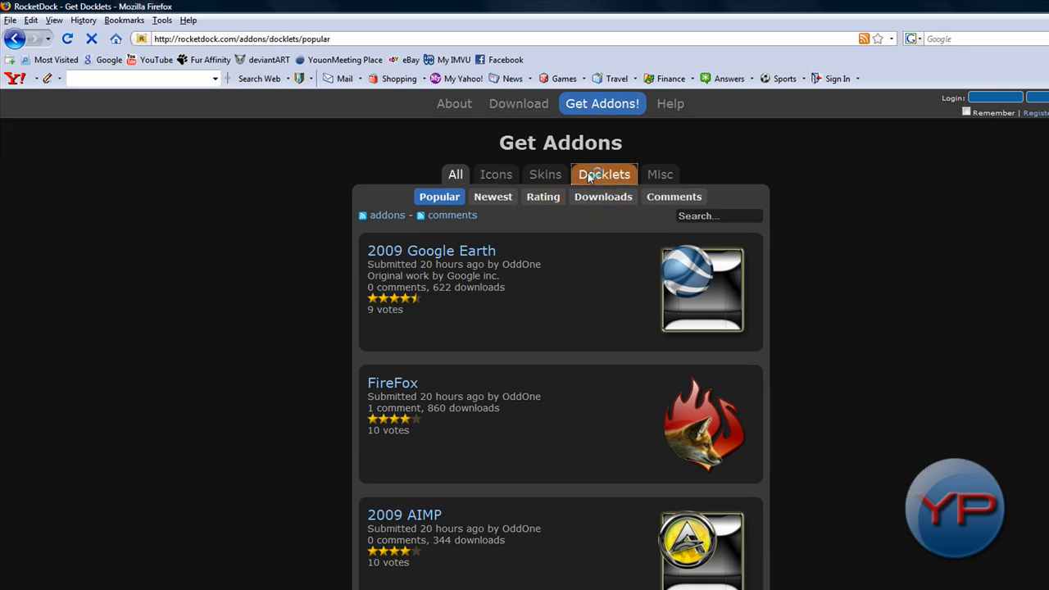
left_click(604, 174)
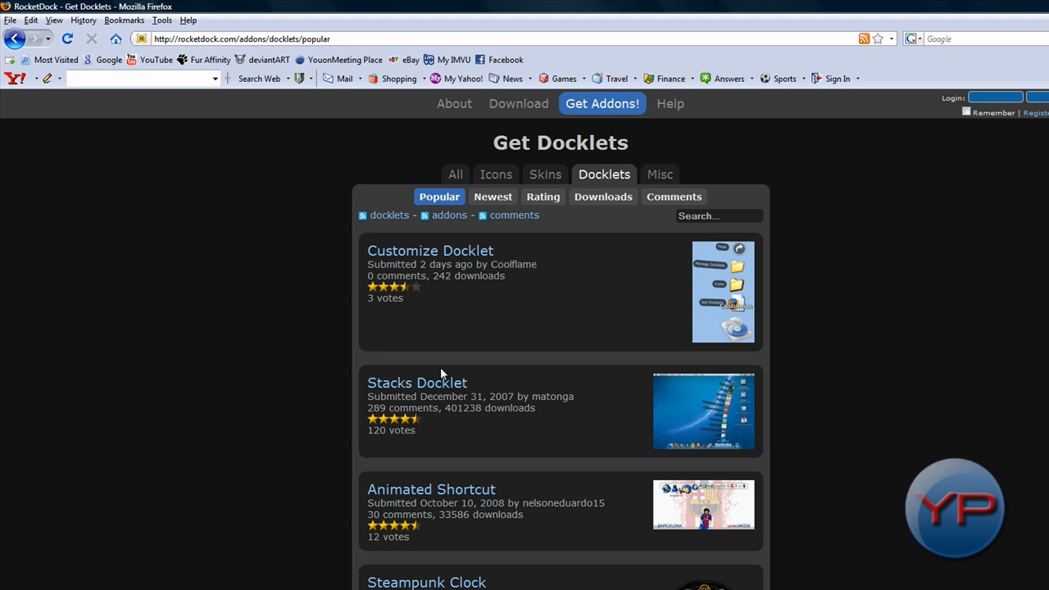
mouse_move(466, 264)
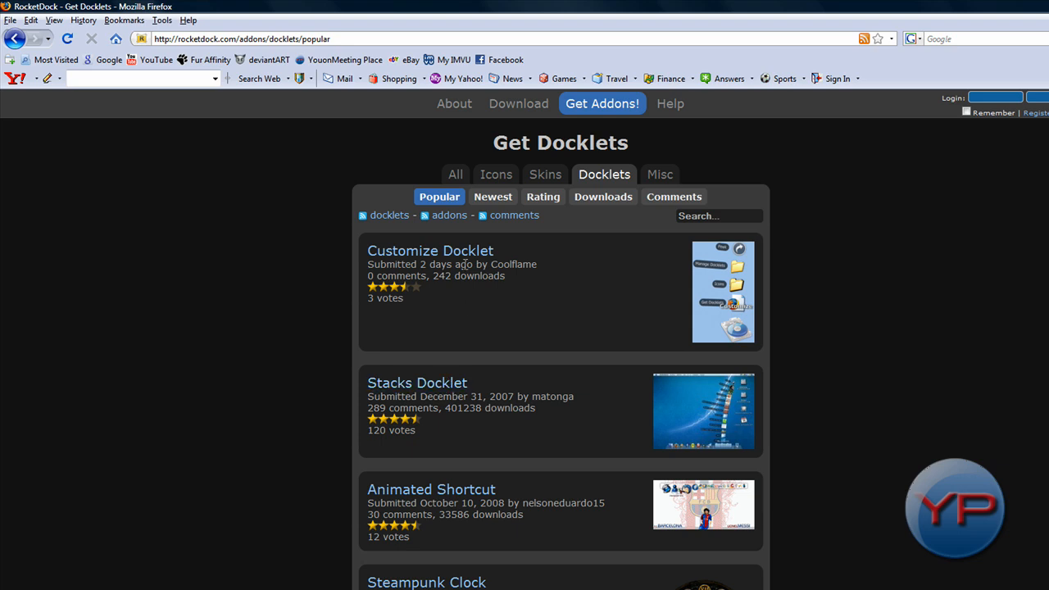
mouse_move(493, 197)
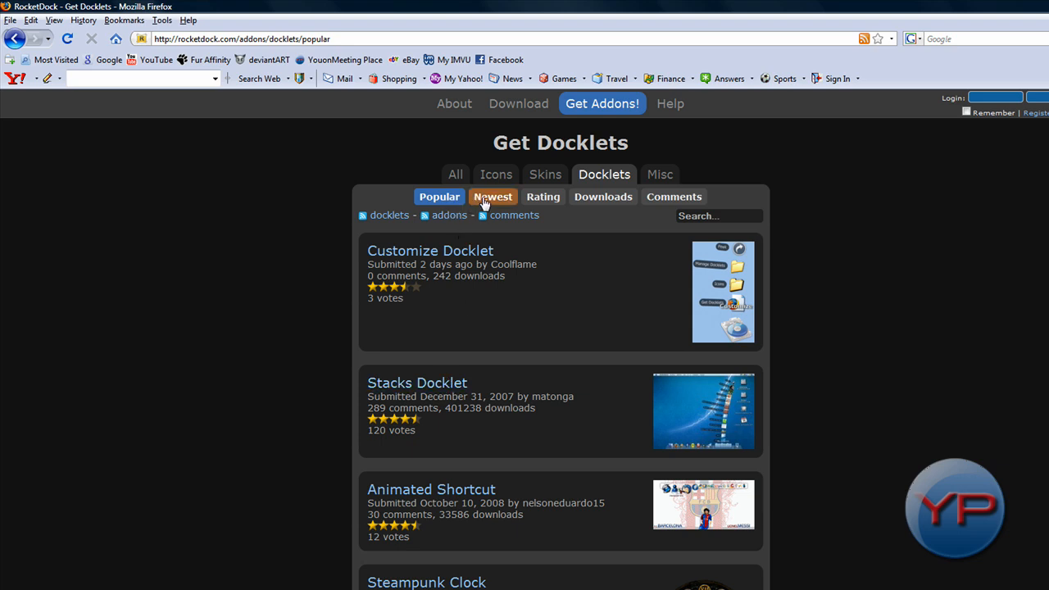
mouse_move(518, 236)
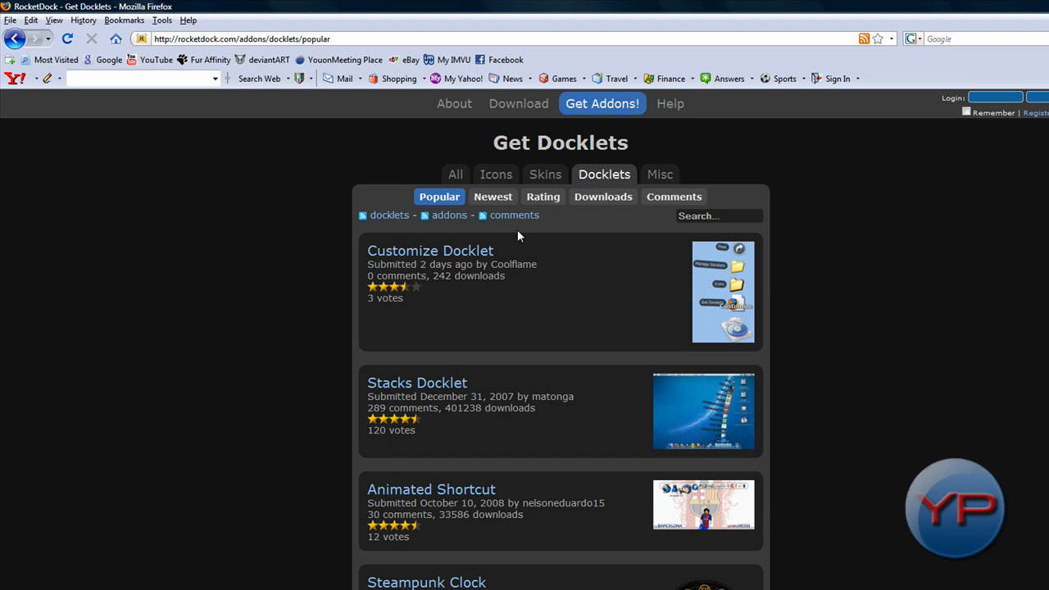
mouse_move(493, 196)
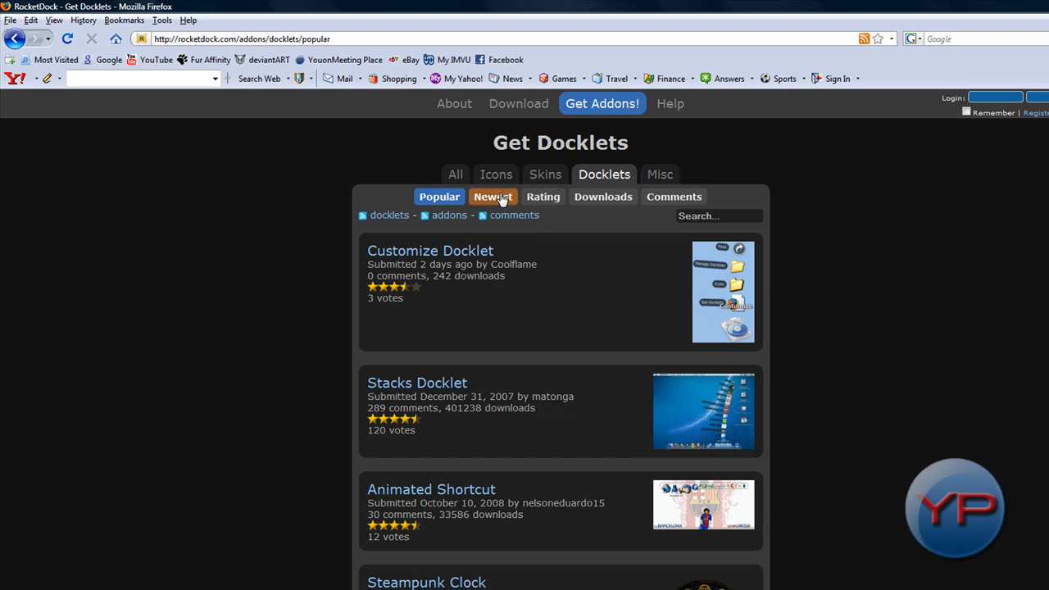
left_click(493, 197)
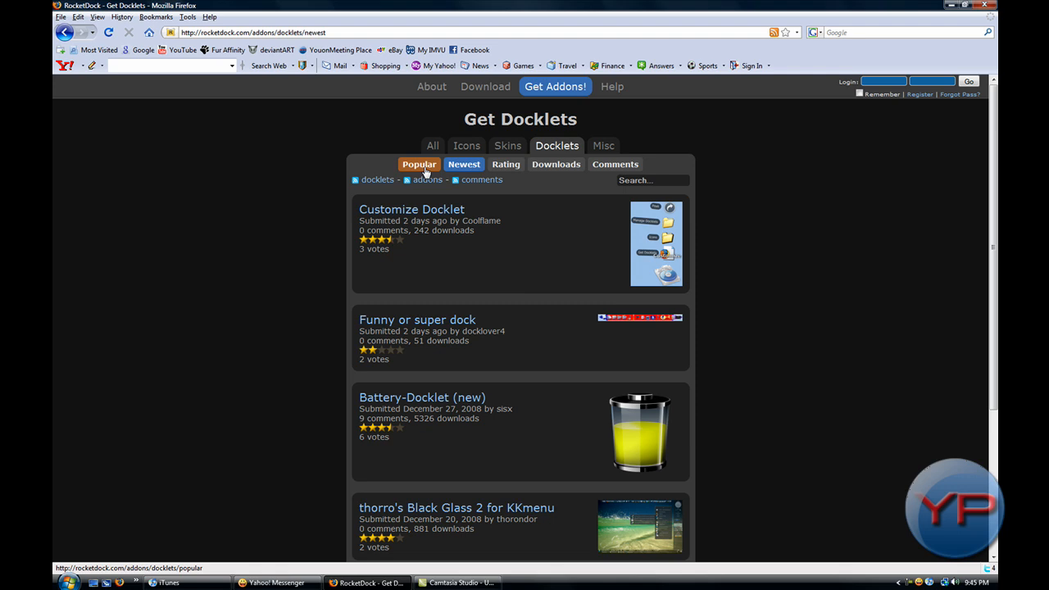
left_click(419, 164)
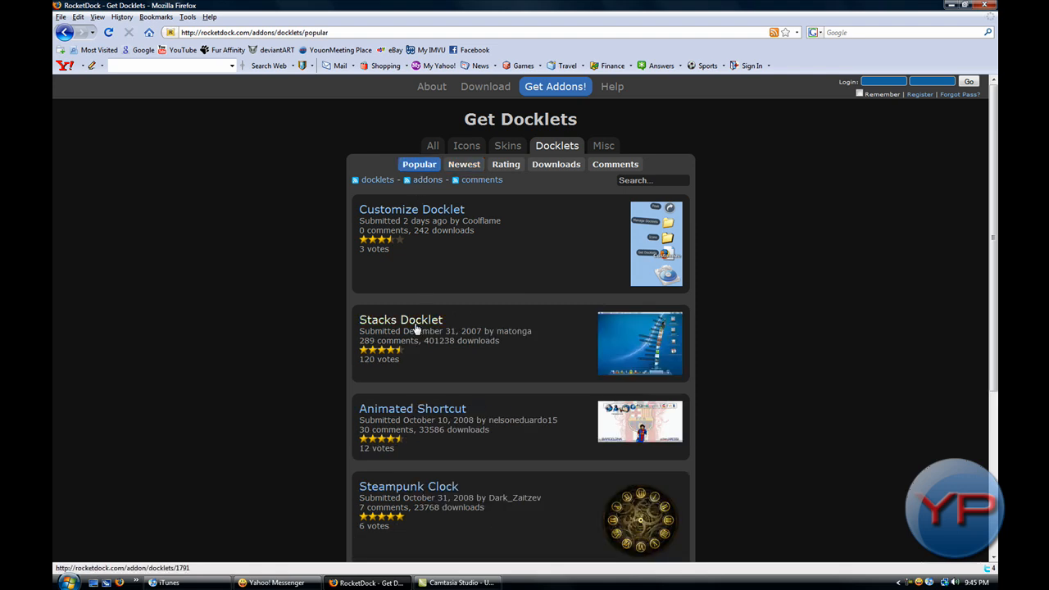
left_click(652, 181)
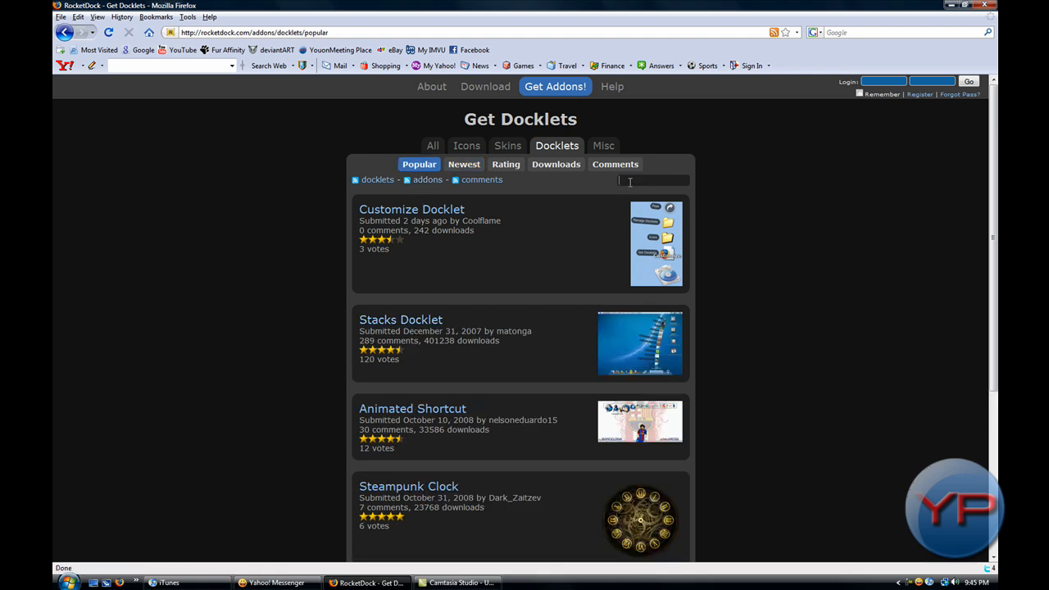
Step: Search the add-ons for 'Stack' and open the Stacks Docklet result
type("Stacks Docklet")
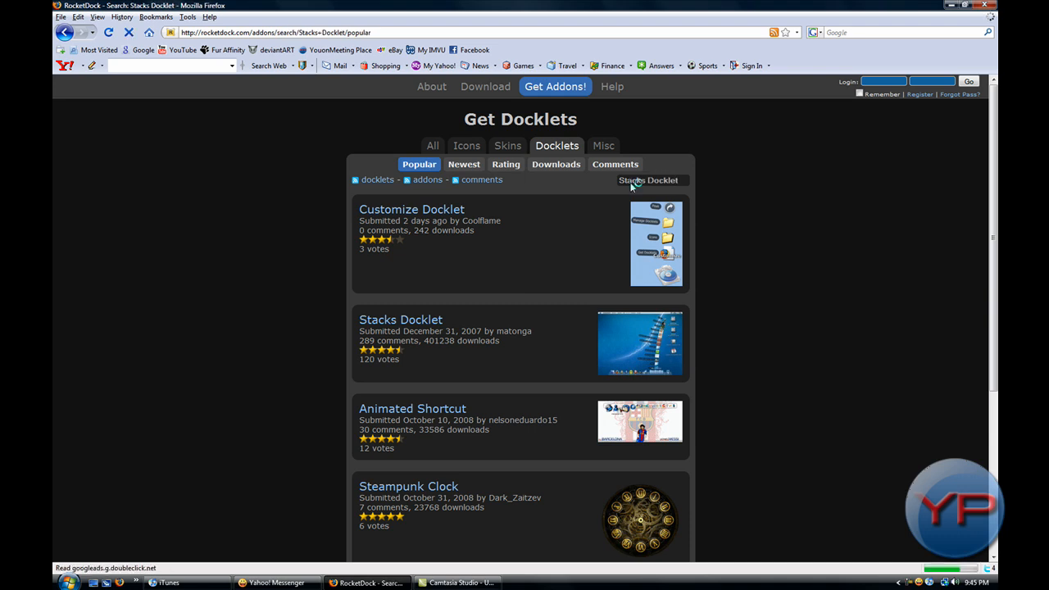
left_click(432, 145)
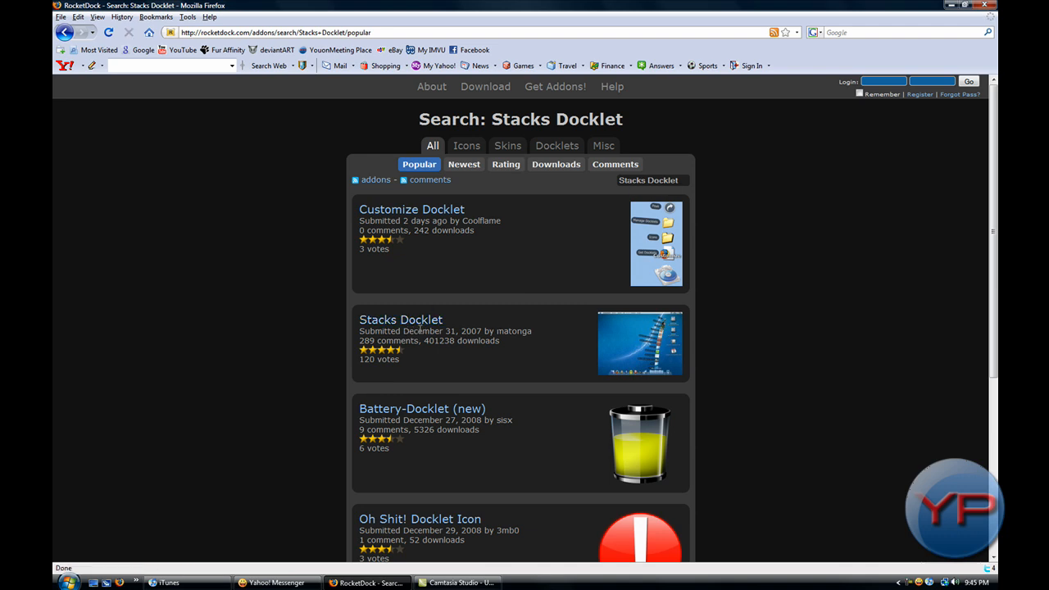
mouse_move(401, 319)
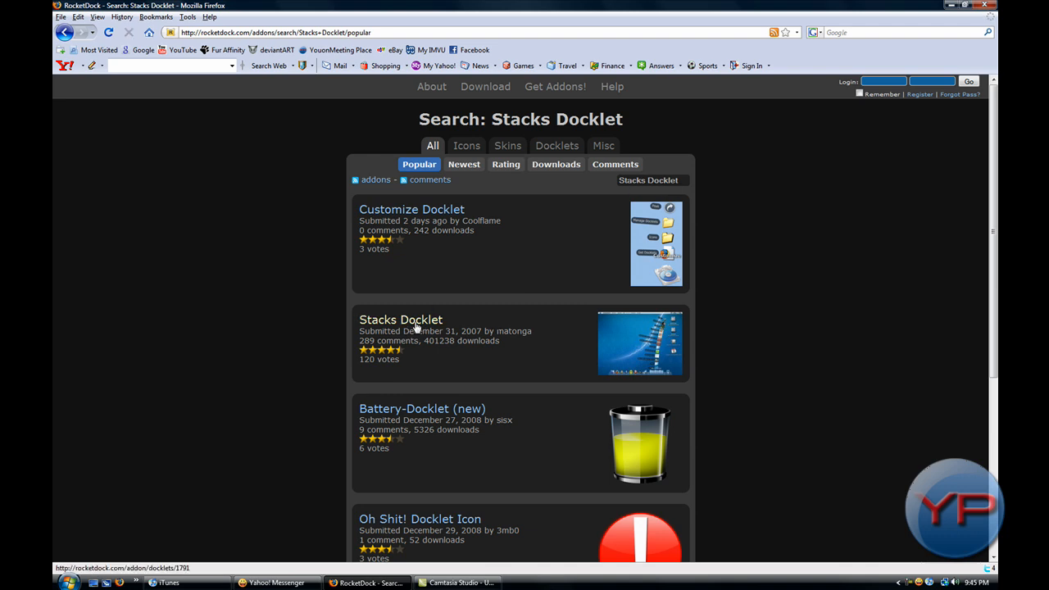
left_click(401, 320)
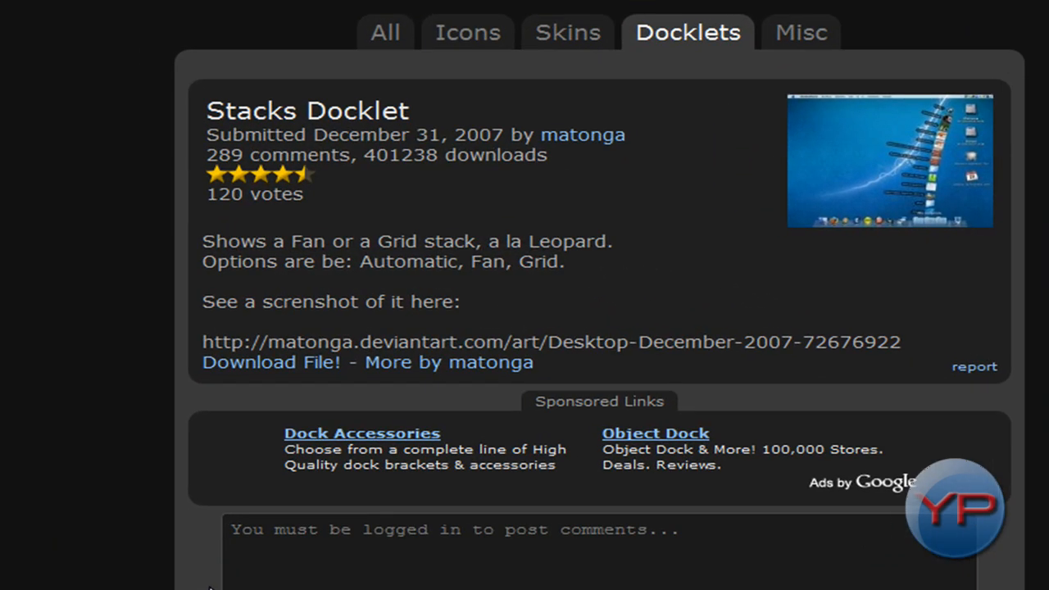
mouse_move(279, 369)
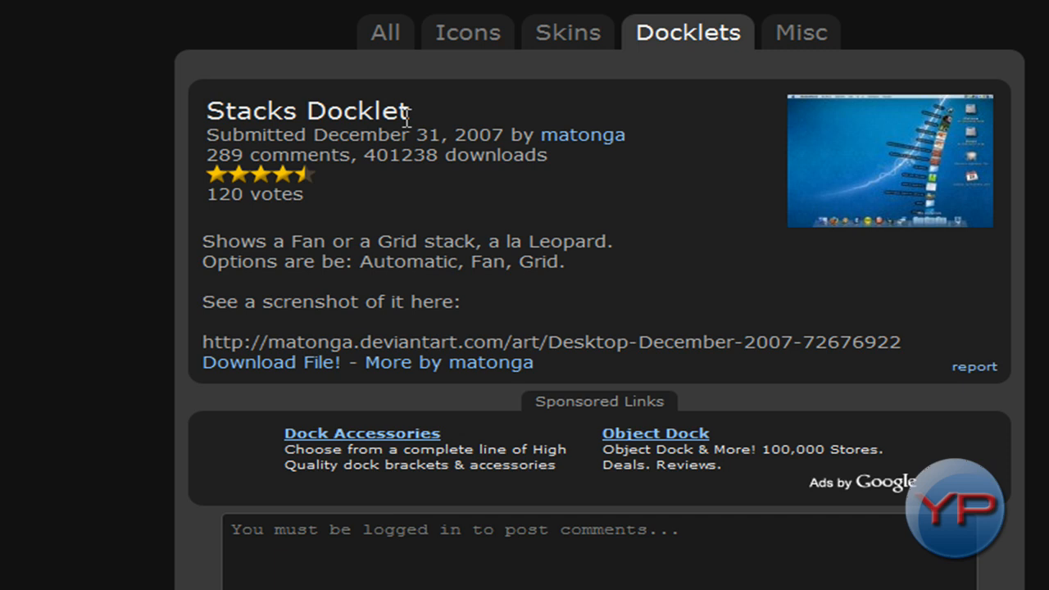
mouse_move(541, 205)
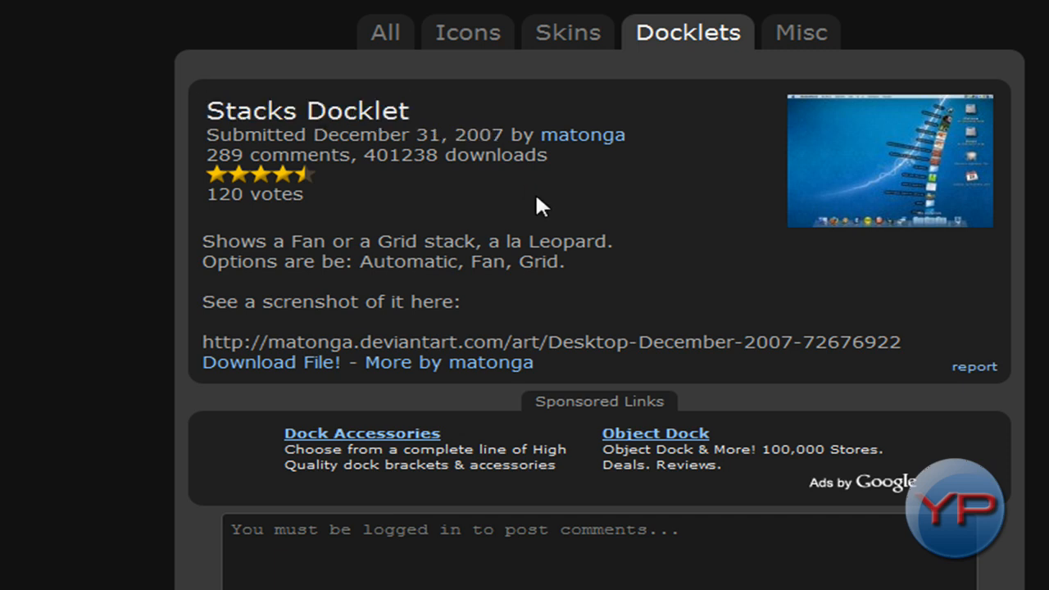
mouse_move(554, 182)
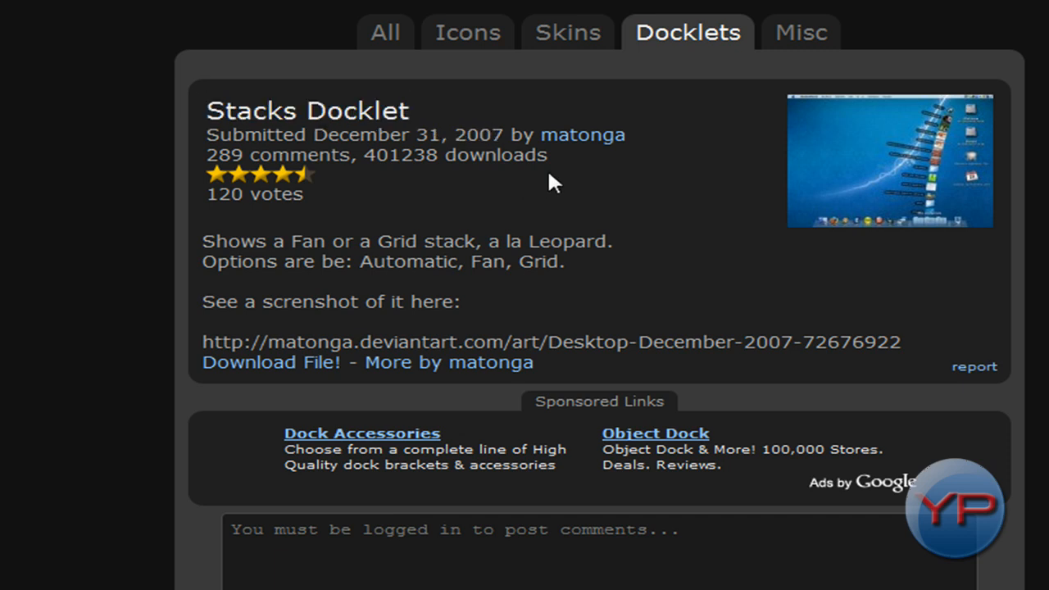
mouse_move(606, 160)
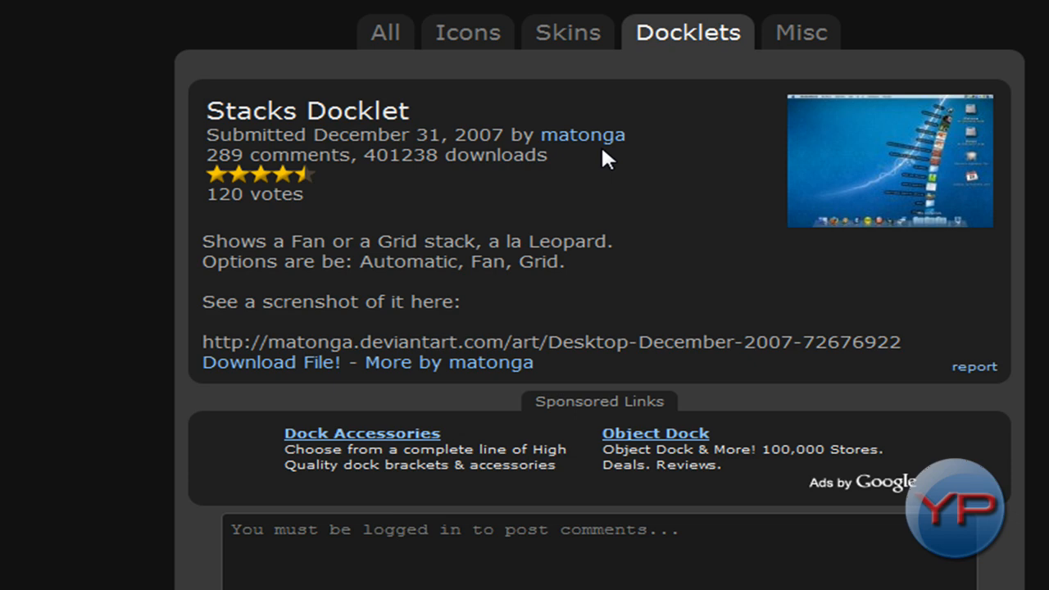
mouse_move(901, 200)
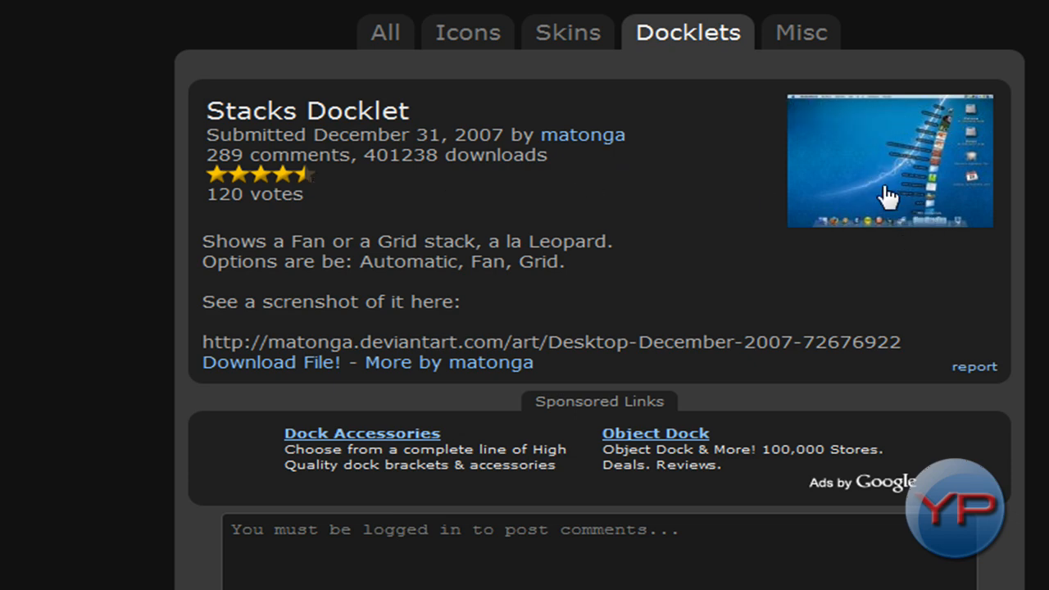
Step: Download StackDocklet.zip from the Stacks Docklet page
left_click(271, 362)
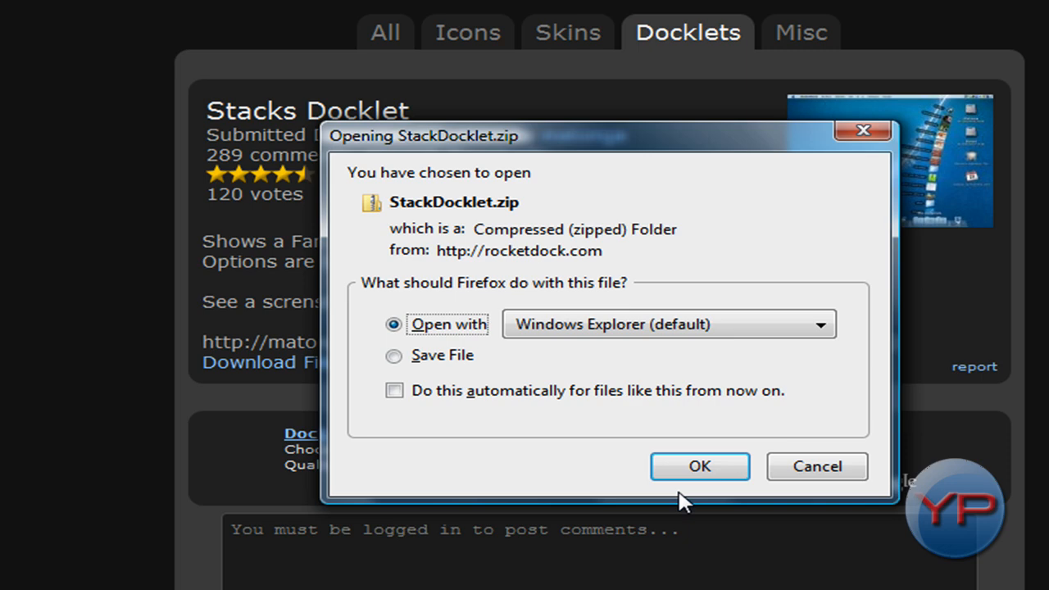
Step: Open StackDocklet.zip with Windows Explorer and start extracting all files
left_click(699, 466)
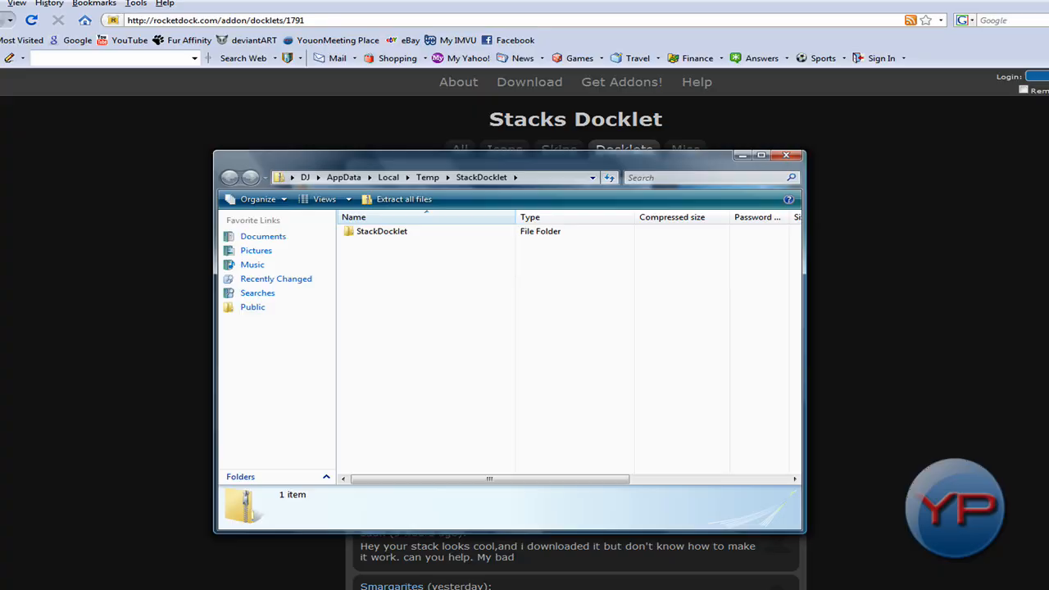
left_click(403, 198)
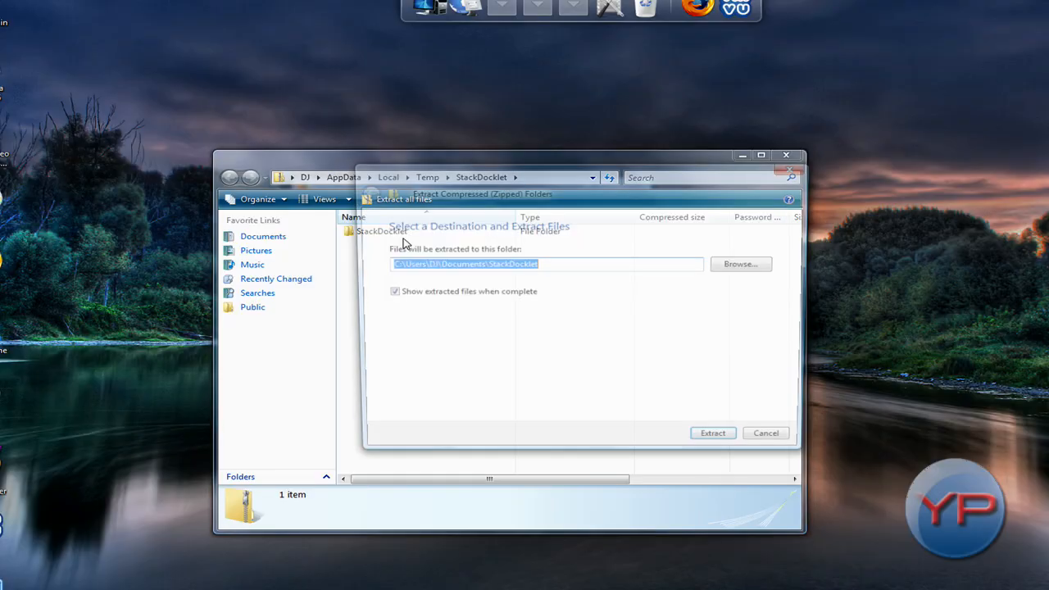
Step: Extract the docklet archive into C:\Program Files\RocketDock\Docklets
left_click(740, 263)
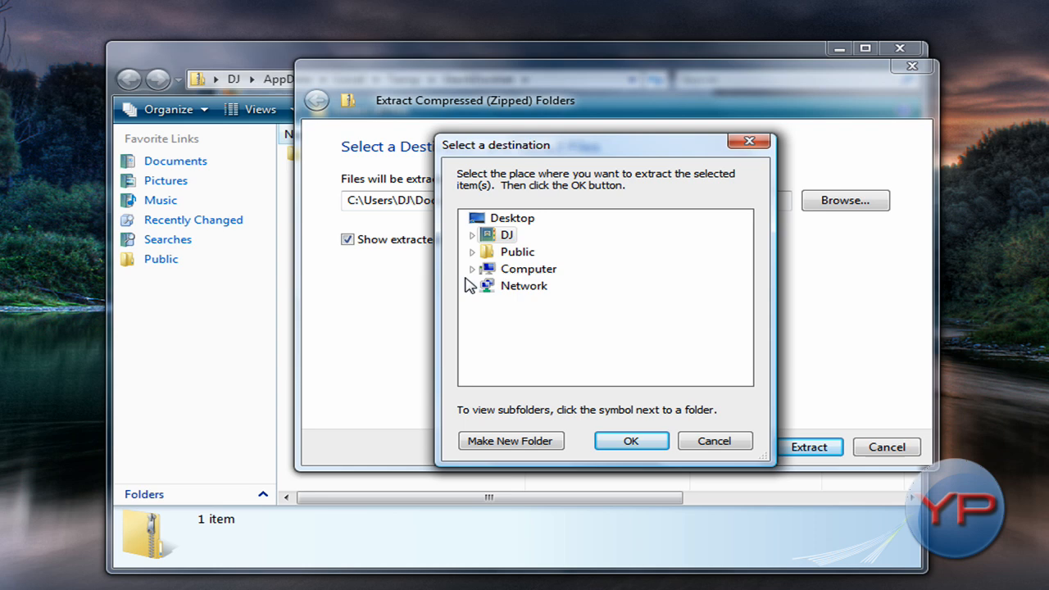
left_click(473, 269)
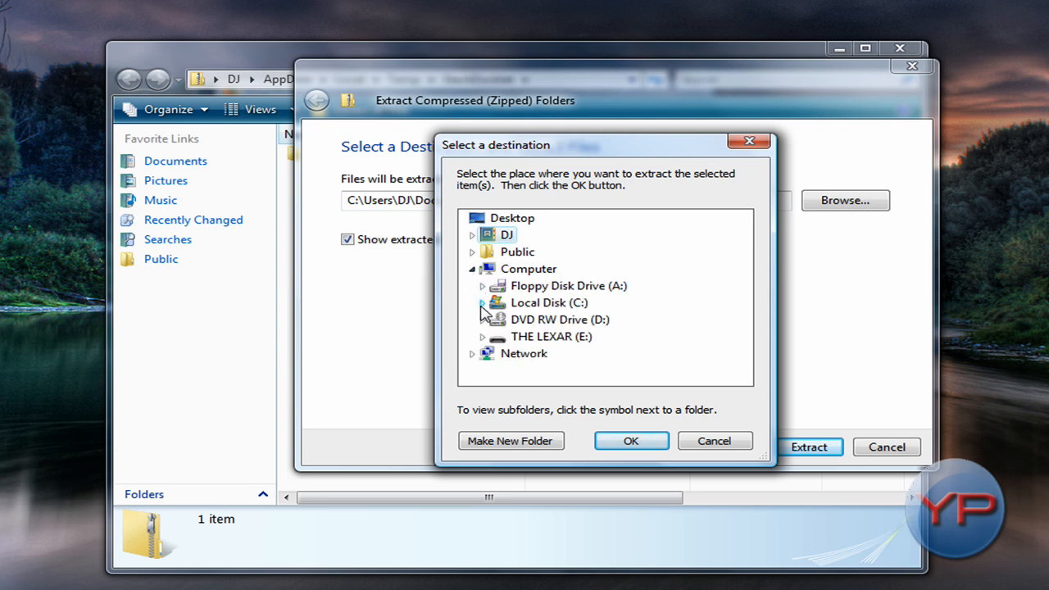
left_click(483, 302)
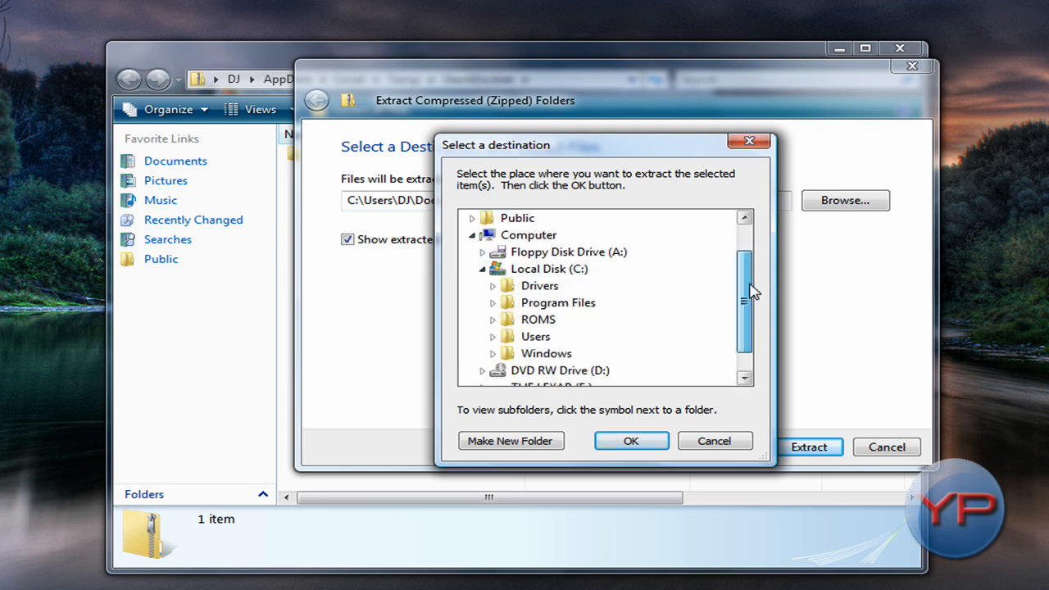
scroll("down", 3)
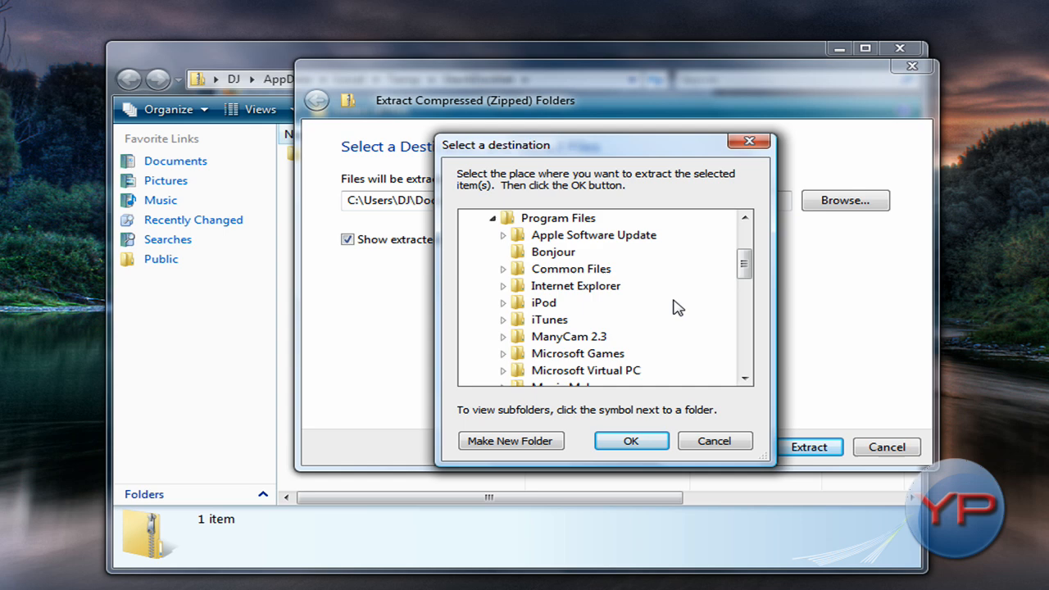
scroll("down", 3)
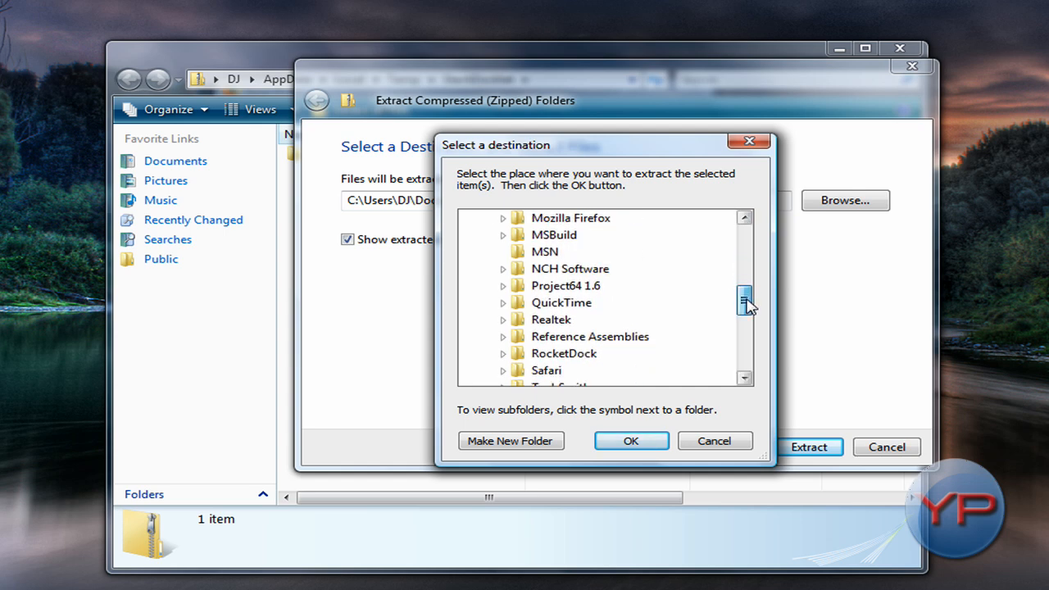
left_click(502, 354)
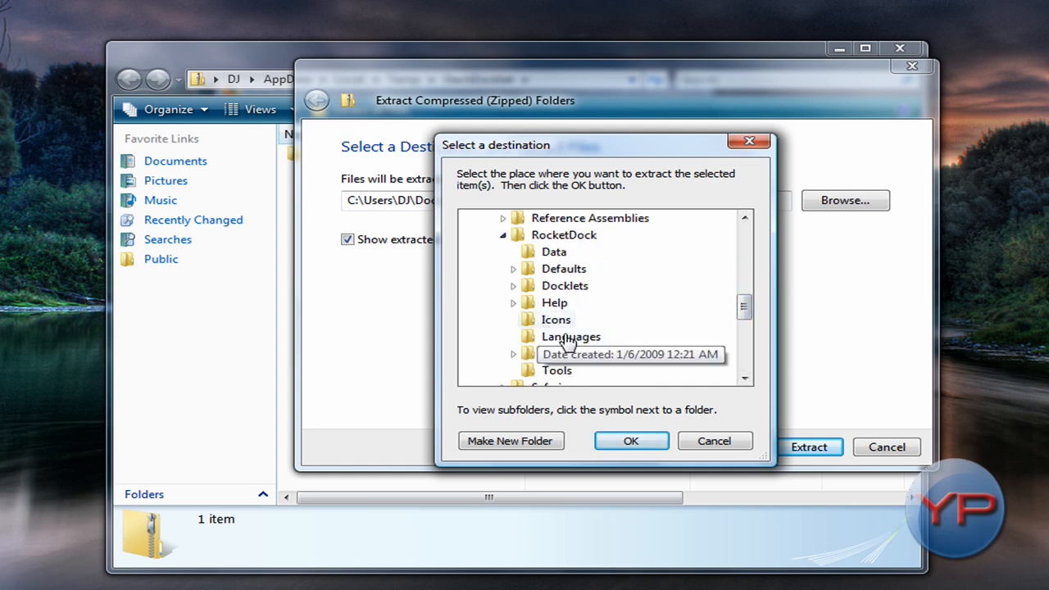
mouse_move(560, 299)
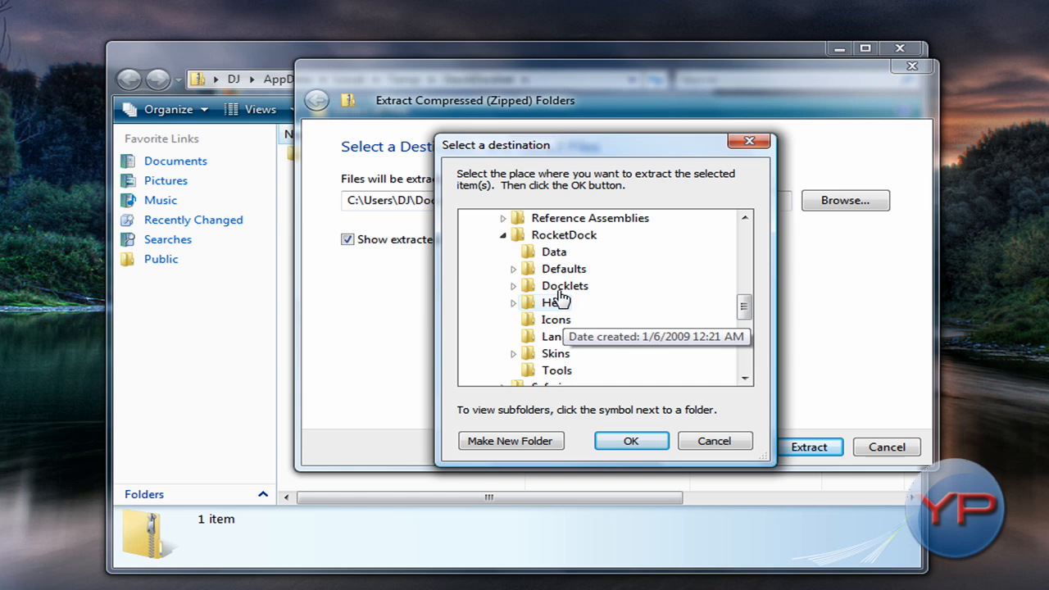
left_click(513, 286)
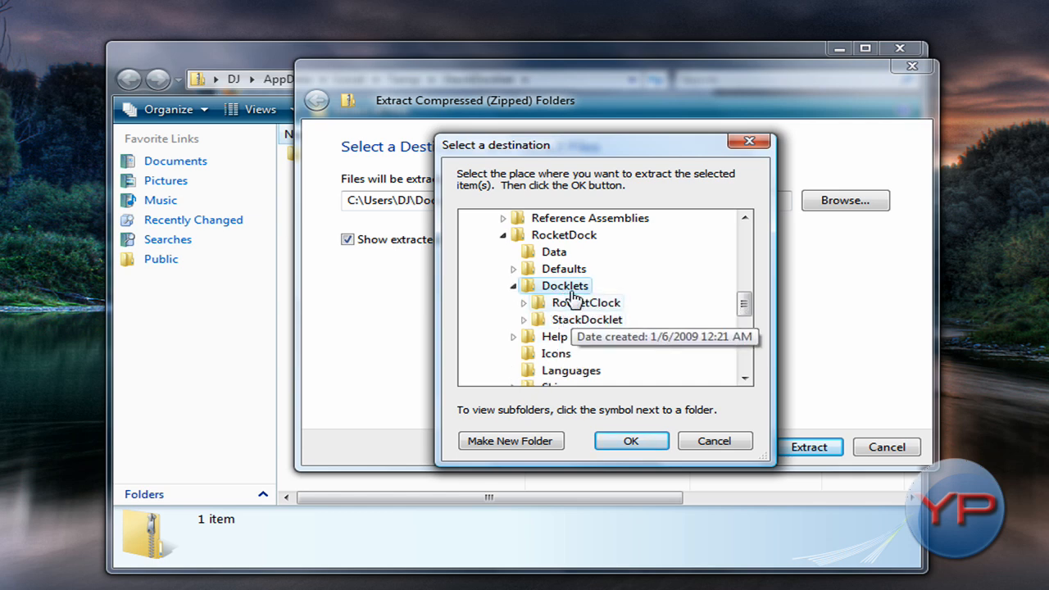
left_click(513, 285)
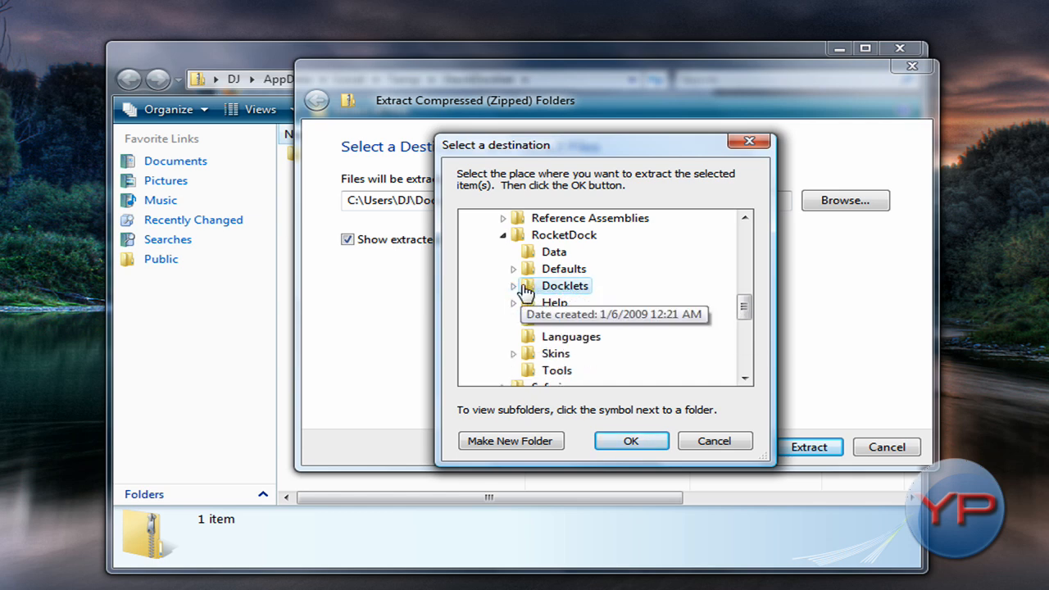
left_click(514, 285)
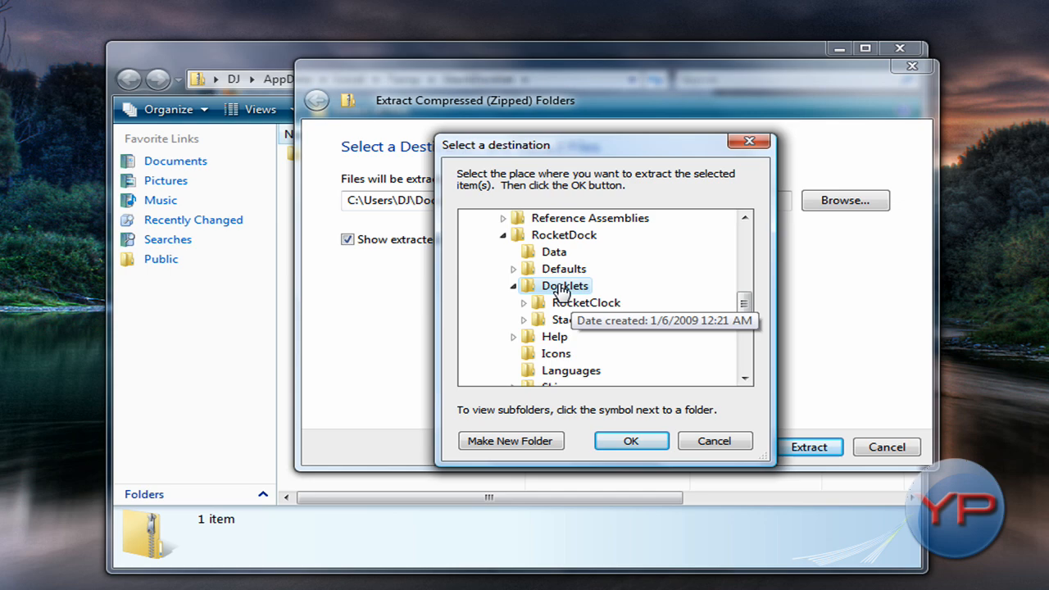
left_click(631, 441)
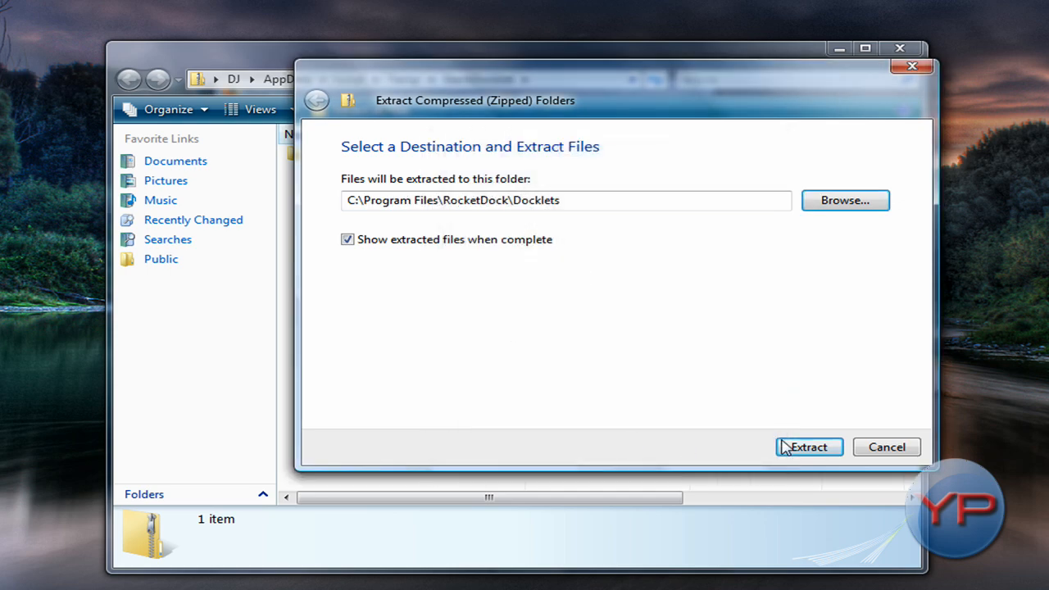
left_click(808, 447)
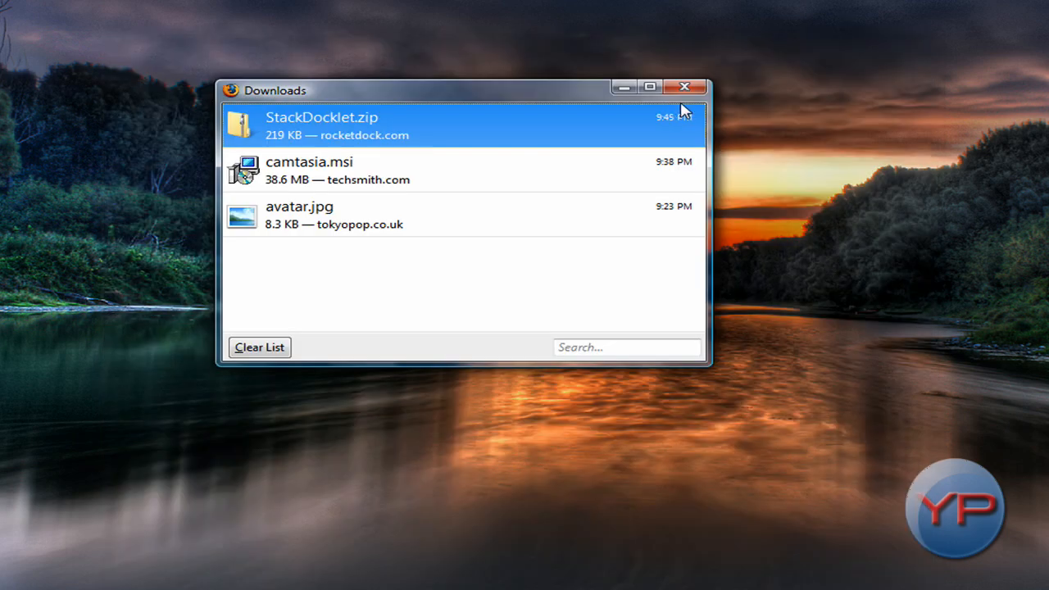
Step: Close Firefox's Downloads list and add a Stack Docklet item to the dock
left_click(686, 87)
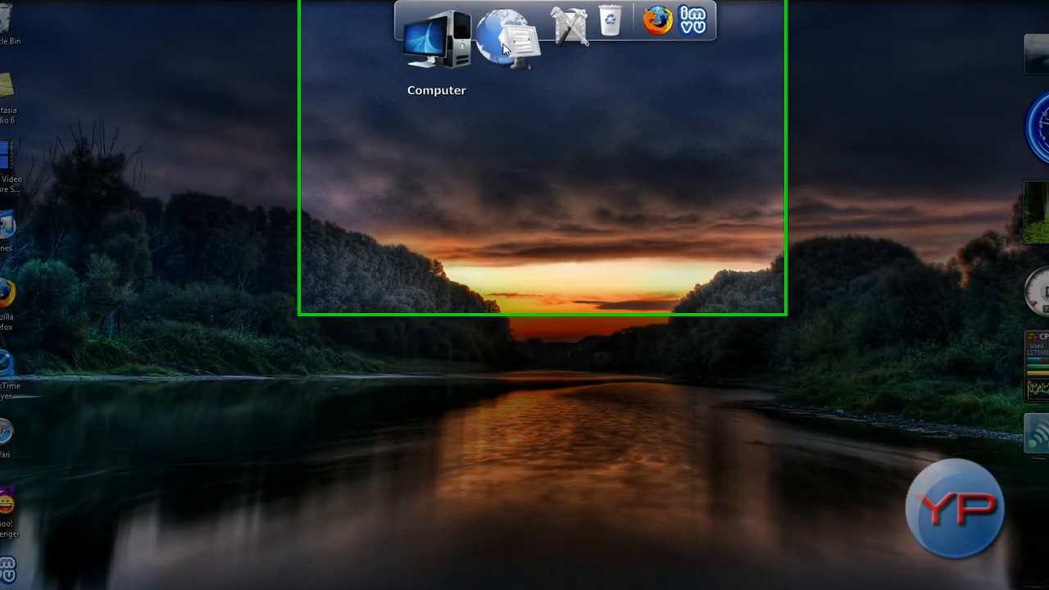
right_click(608, 45)
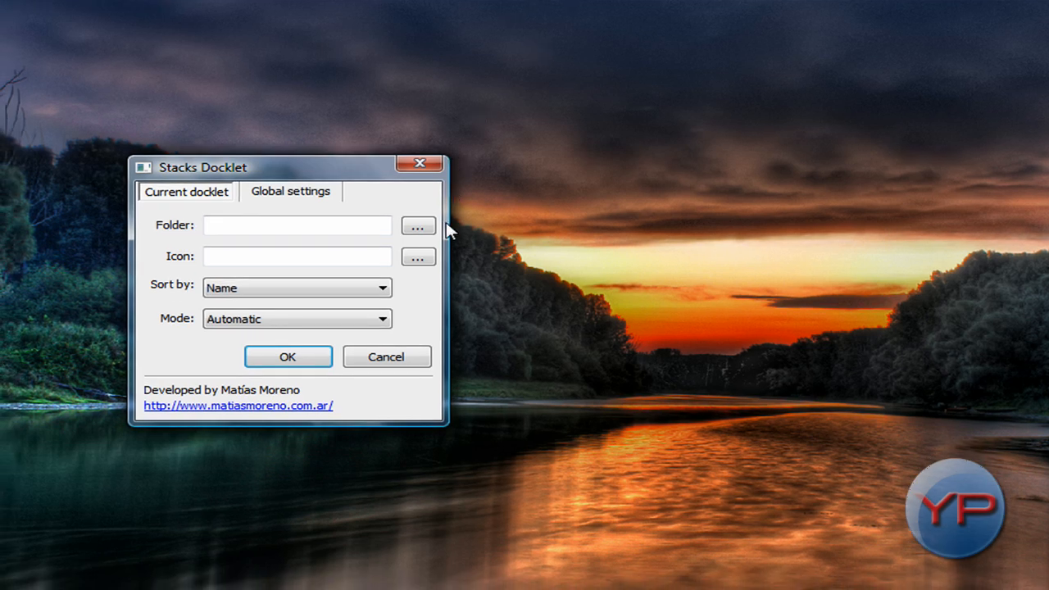
Step: Point the stack at C:\Users\DJ\Documents with the My_Documents_2.png icon
left_click(418, 226)
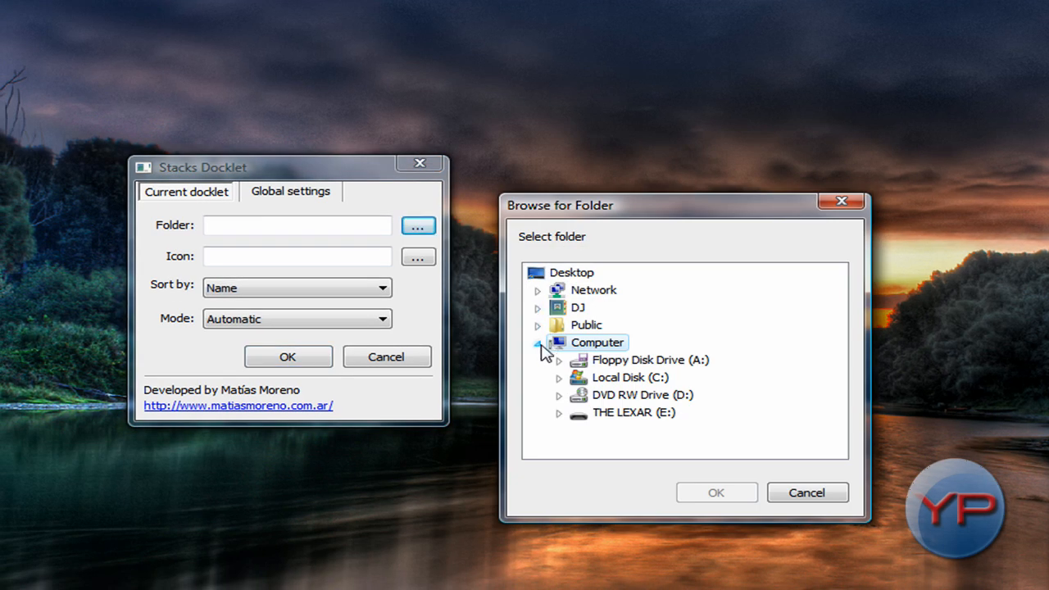
left_click(537, 306)
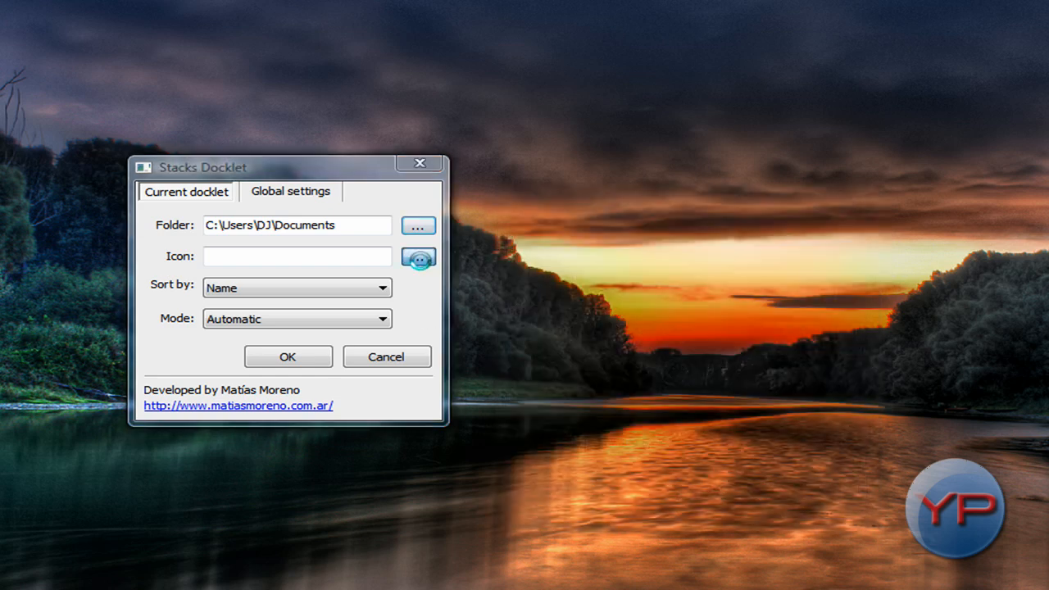
left_click(418, 257)
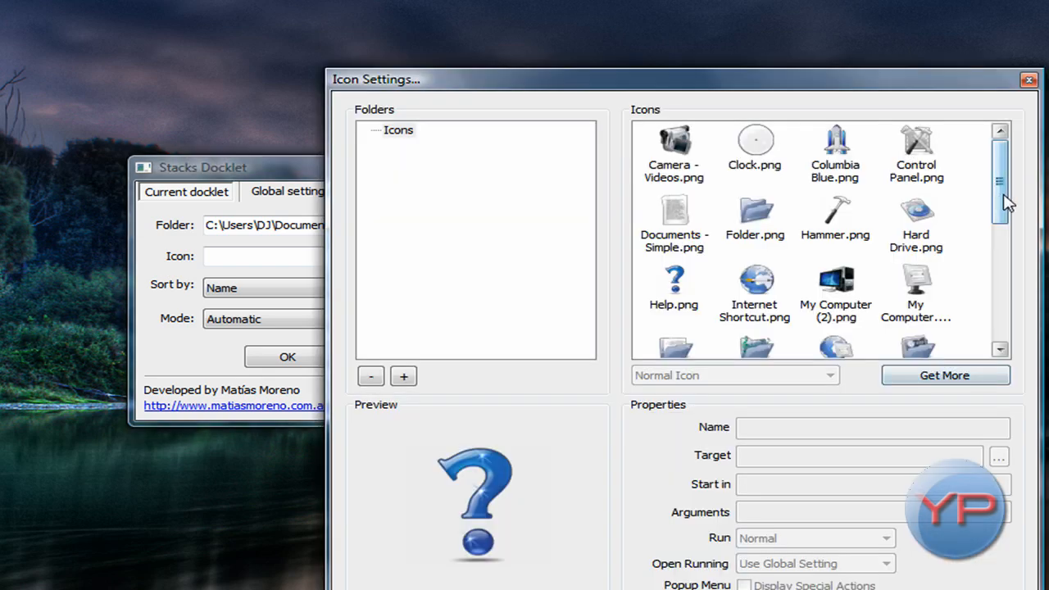
scroll("down", 3)
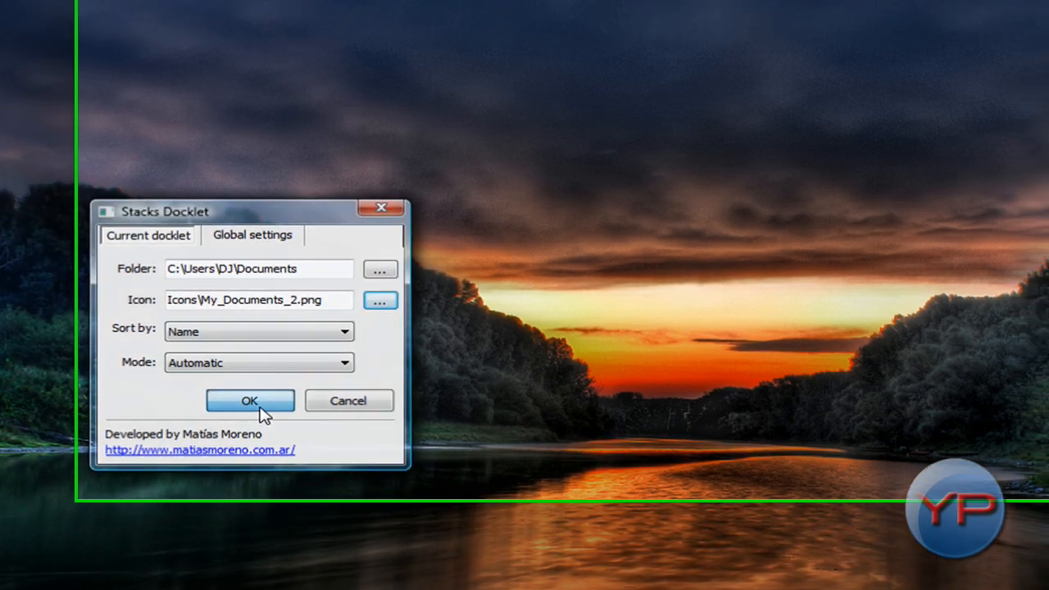
left_click(250, 400)
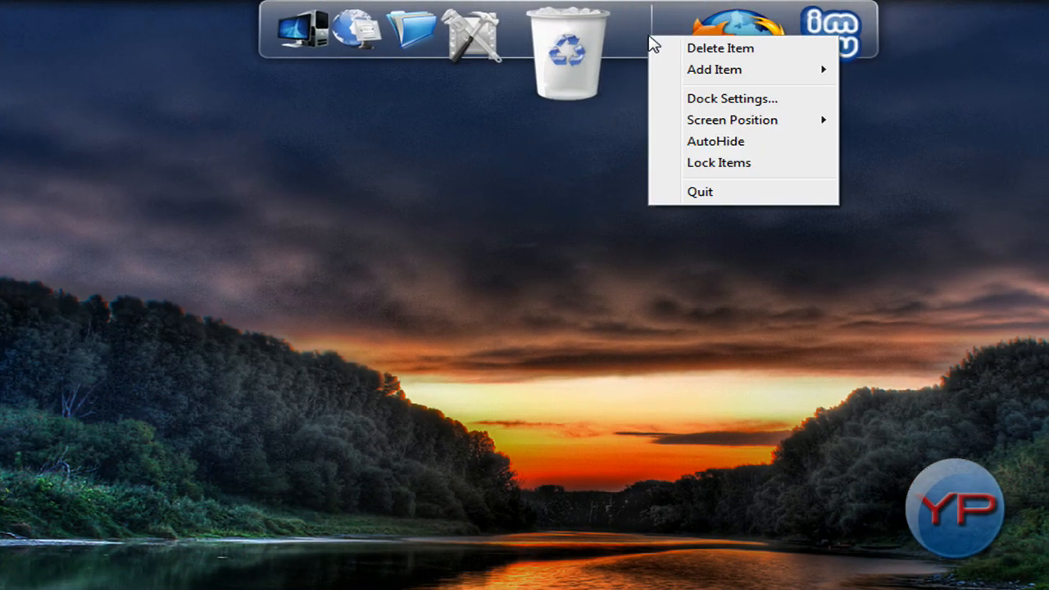
Step: Add a Stack Docklet for C:\Users\DJ\Pictures using the 'Pictures folder.png' icon
left_click(714, 69)
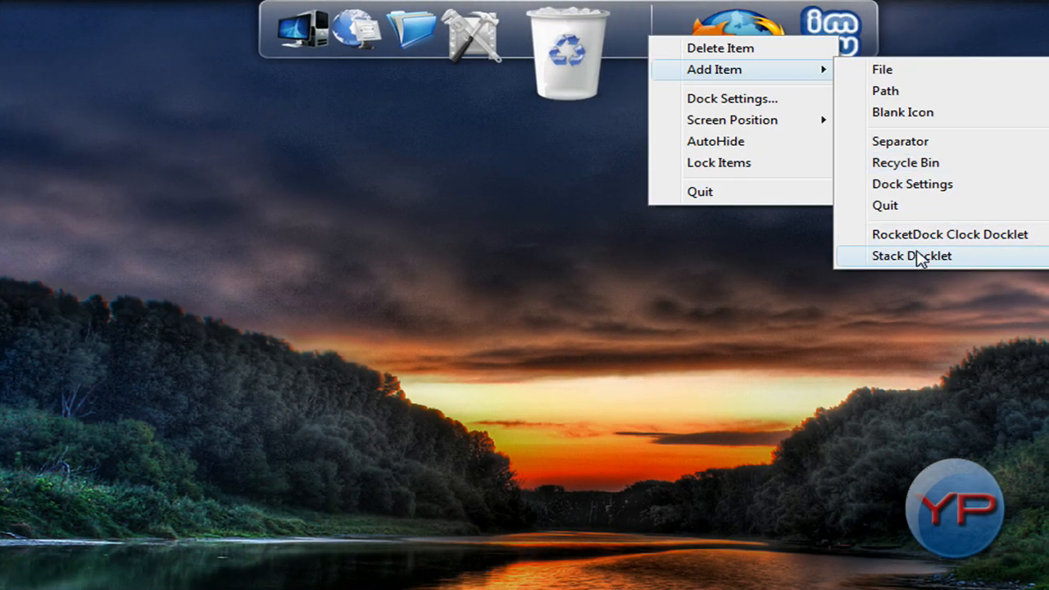
left_click(911, 256)
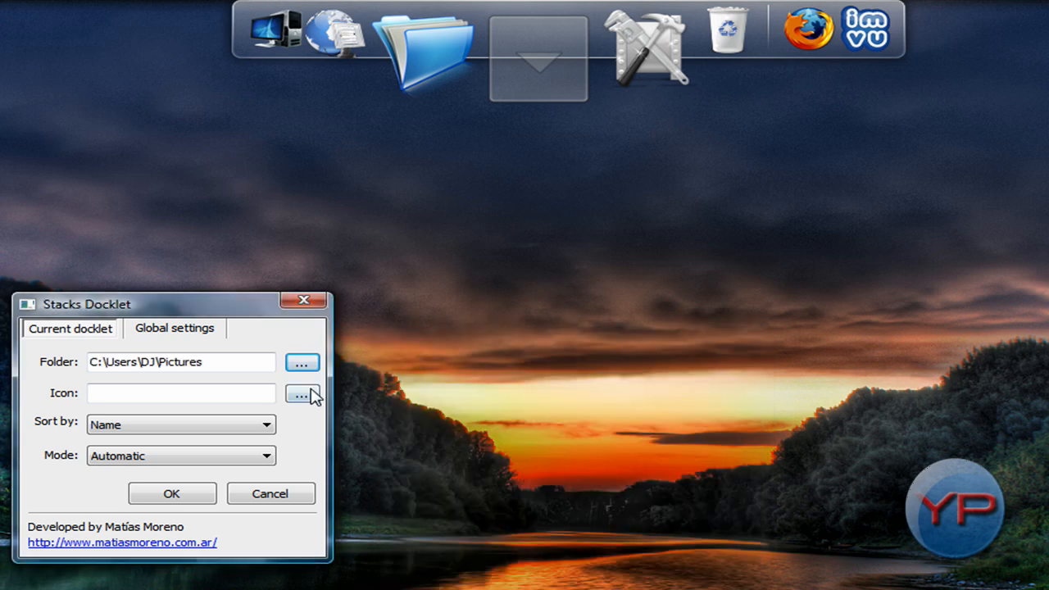
left_click(302, 394)
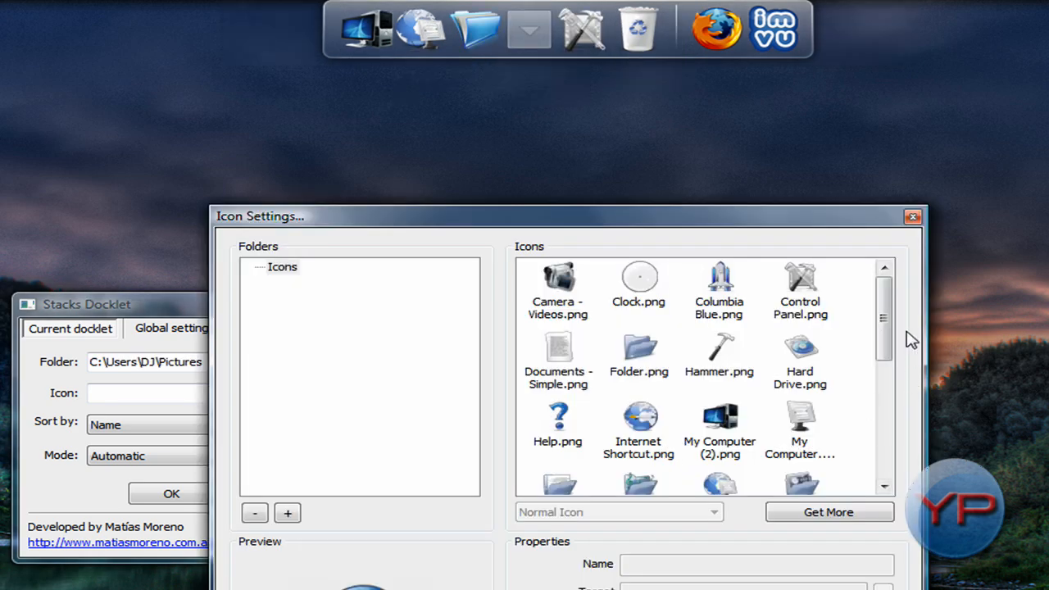
scroll("down", 3)
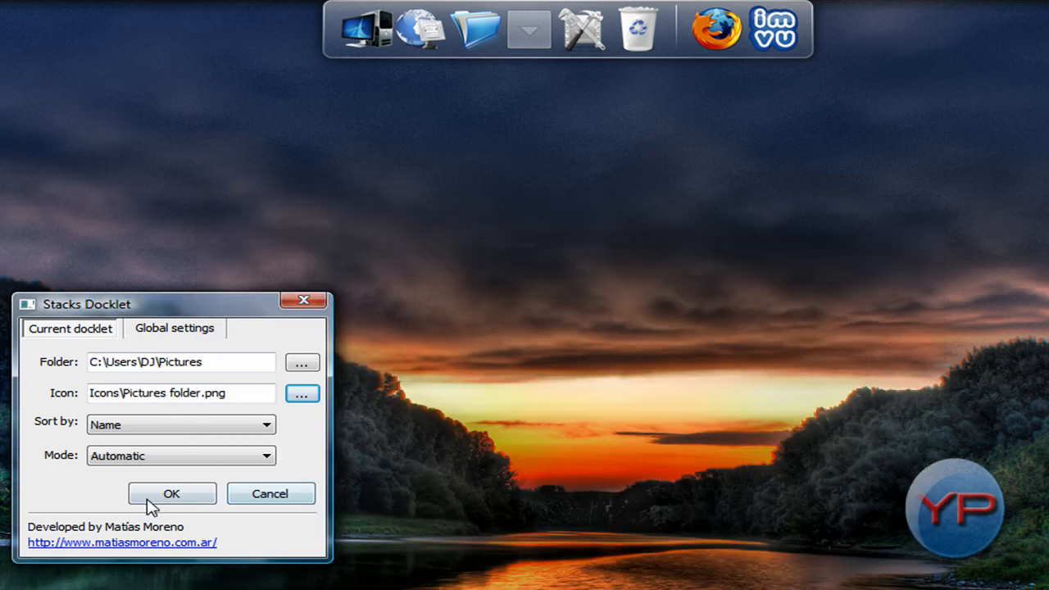
left_click(171, 494)
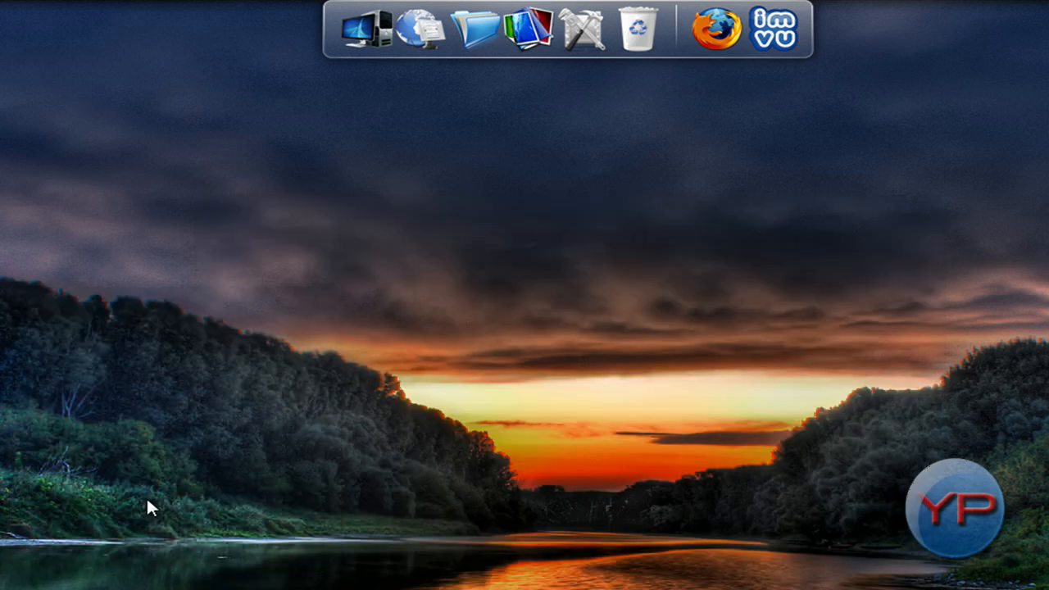
mouse_move(422, 380)
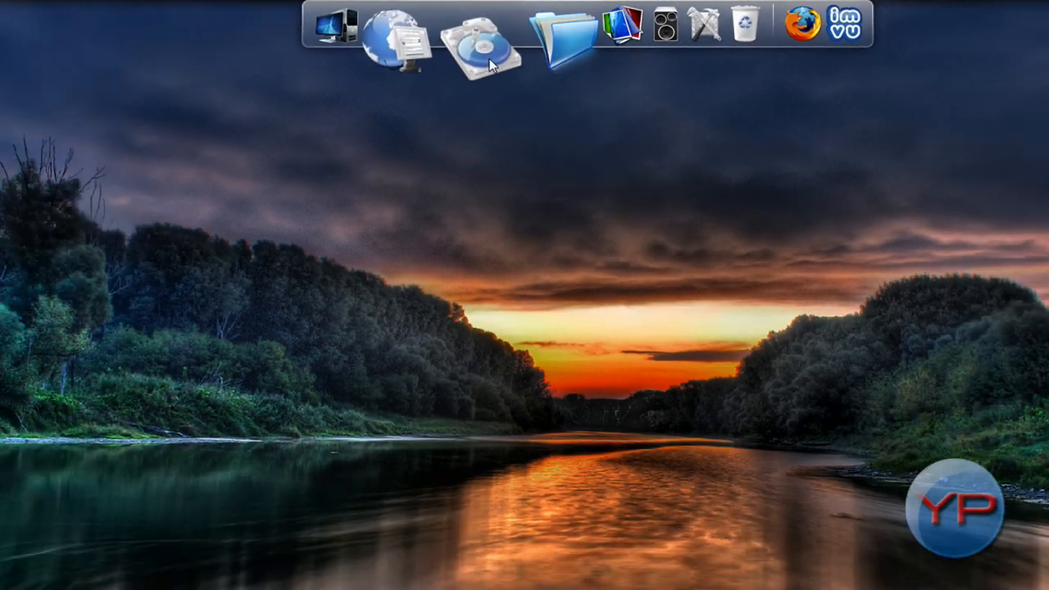
mouse_move(740, 37)
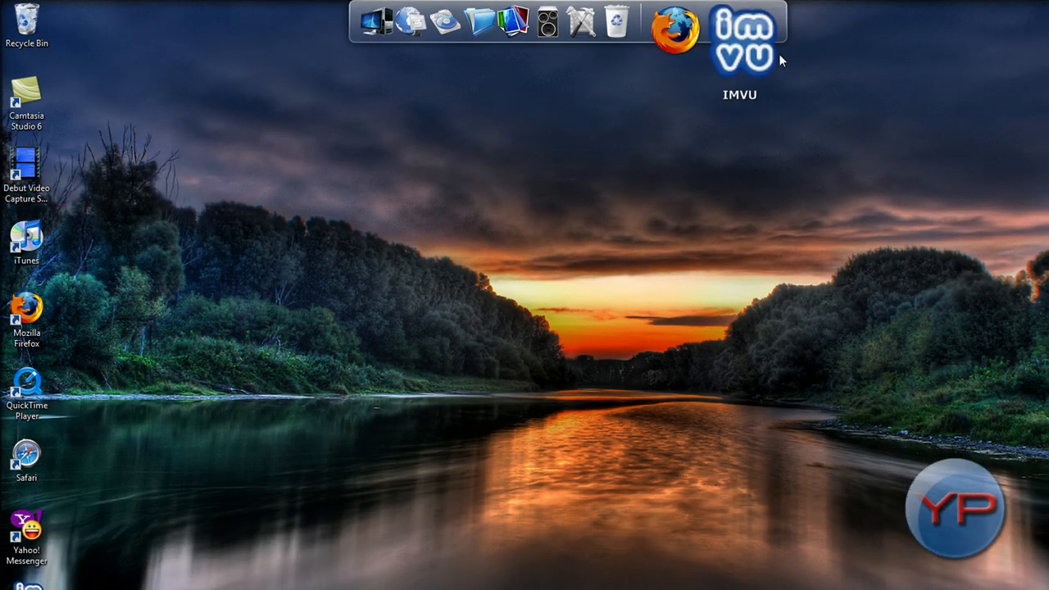
Step: Expand and collapse the hard drive and Pictures stacks, then close the iTunes folder window
left_click(492, 24)
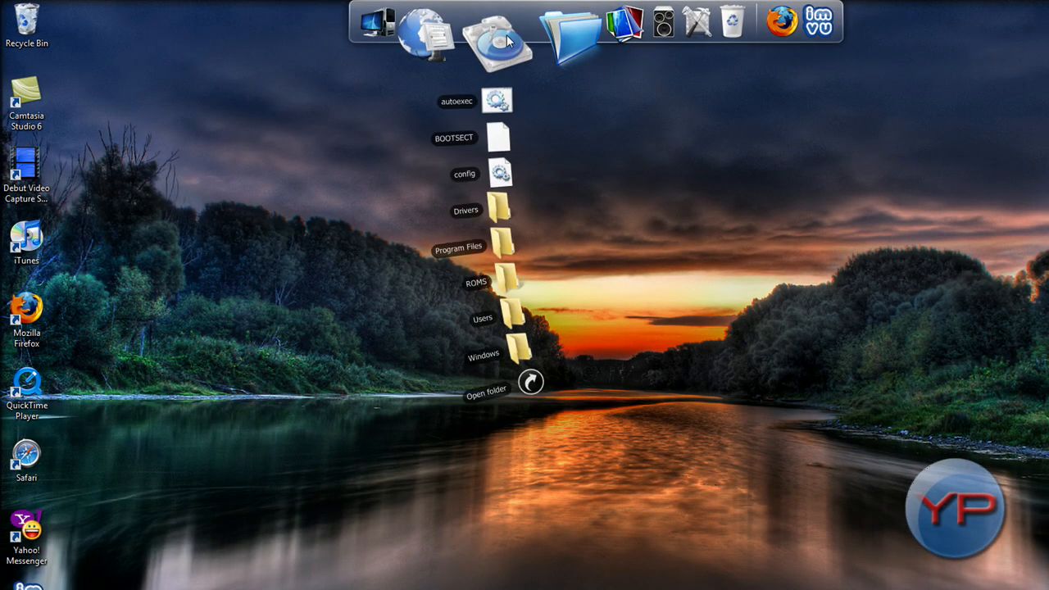
mouse_move(511, 230)
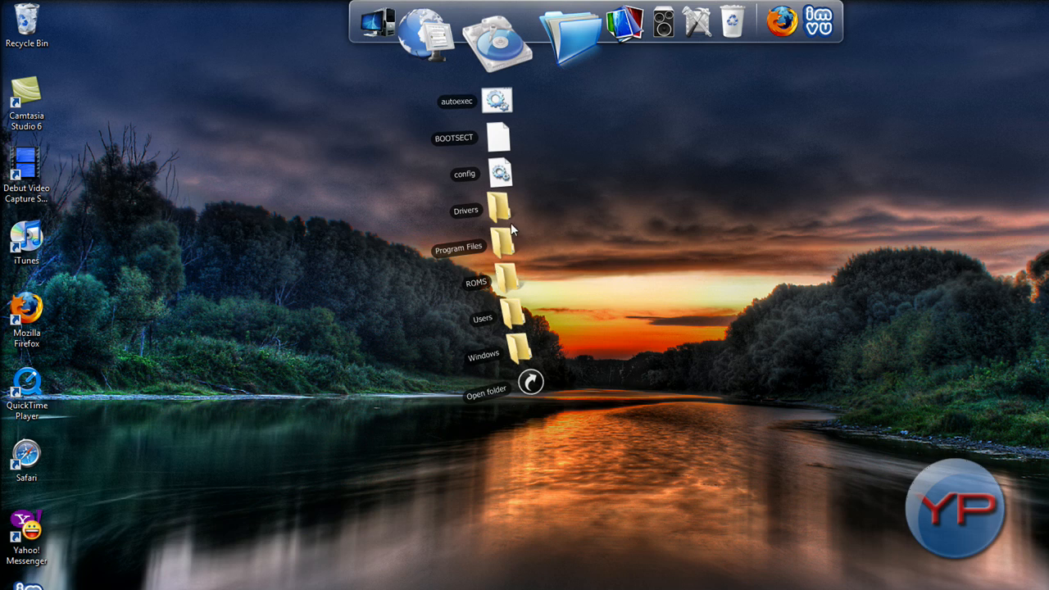
mouse_move(490, 59)
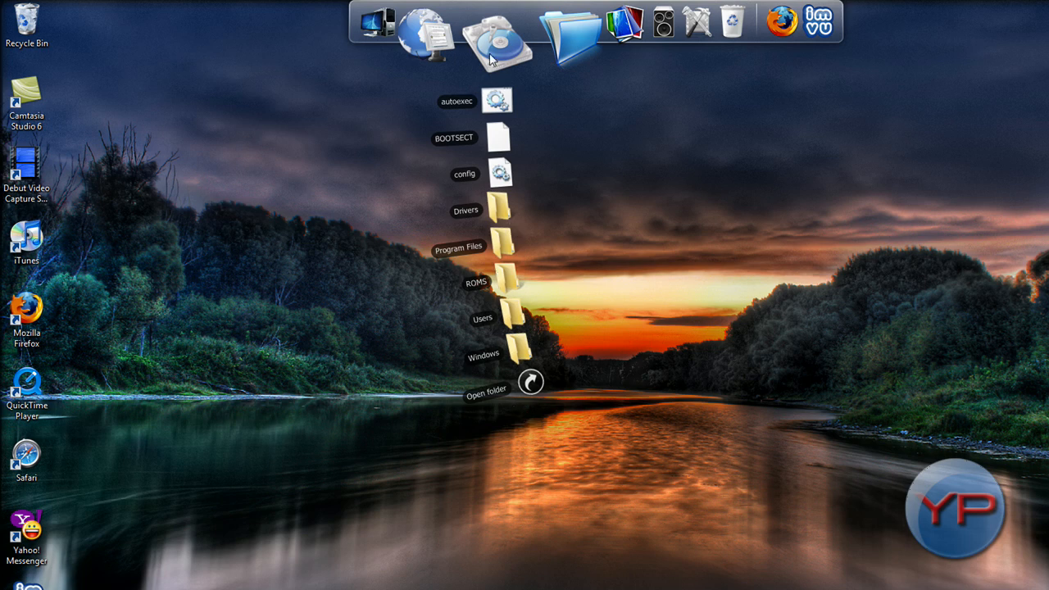
left_click(528, 37)
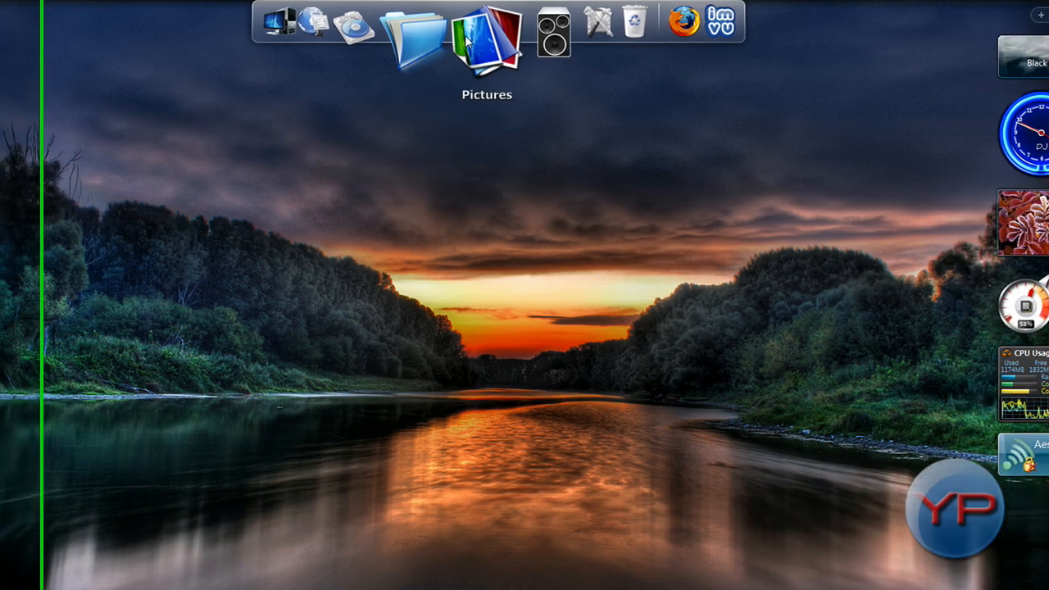
left_click(487, 36)
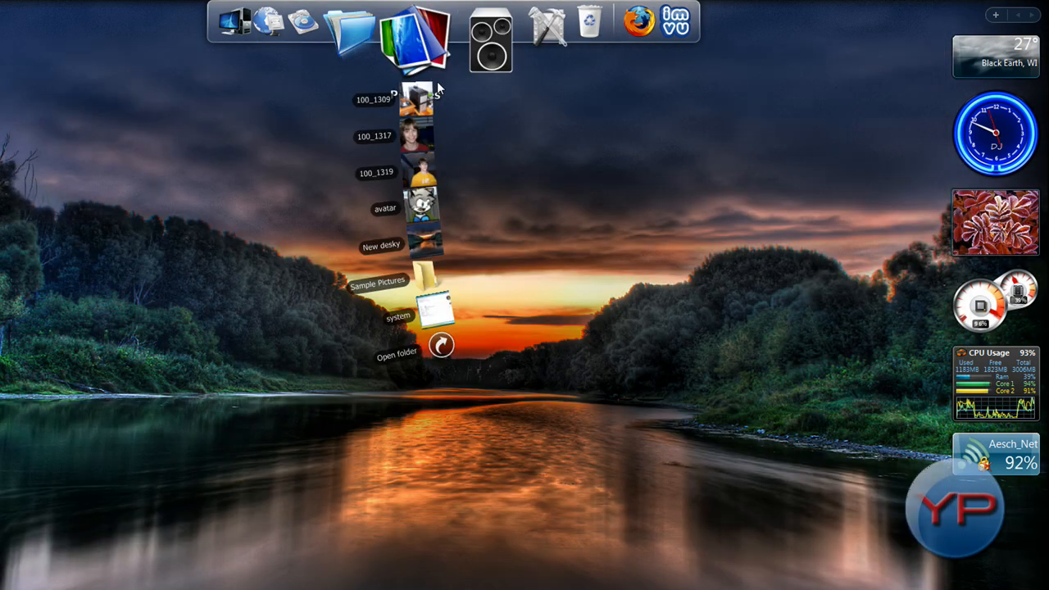
mouse_move(435, 161)
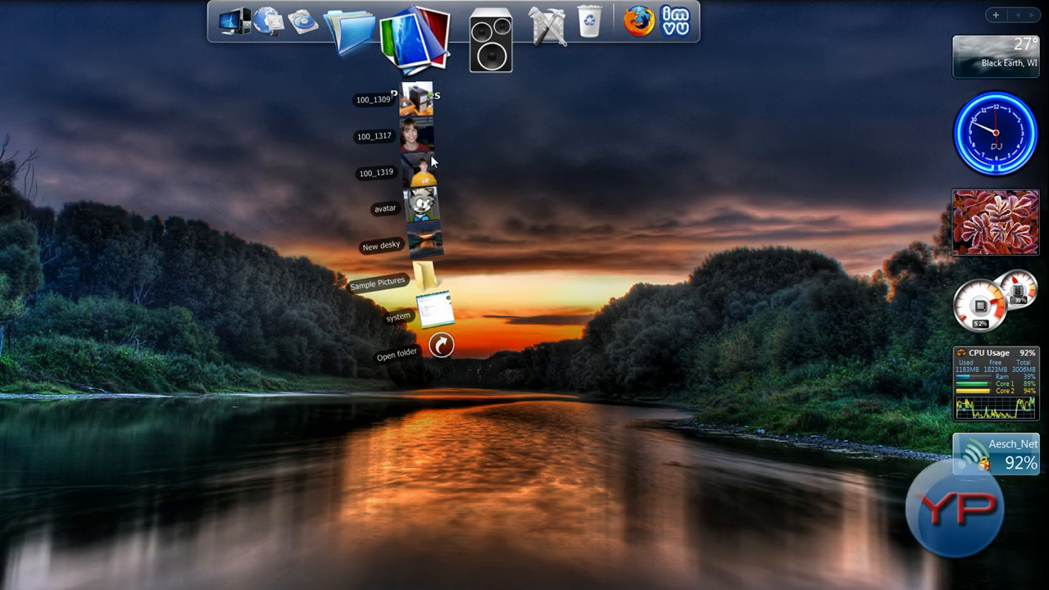
mouse_move(418, 74)
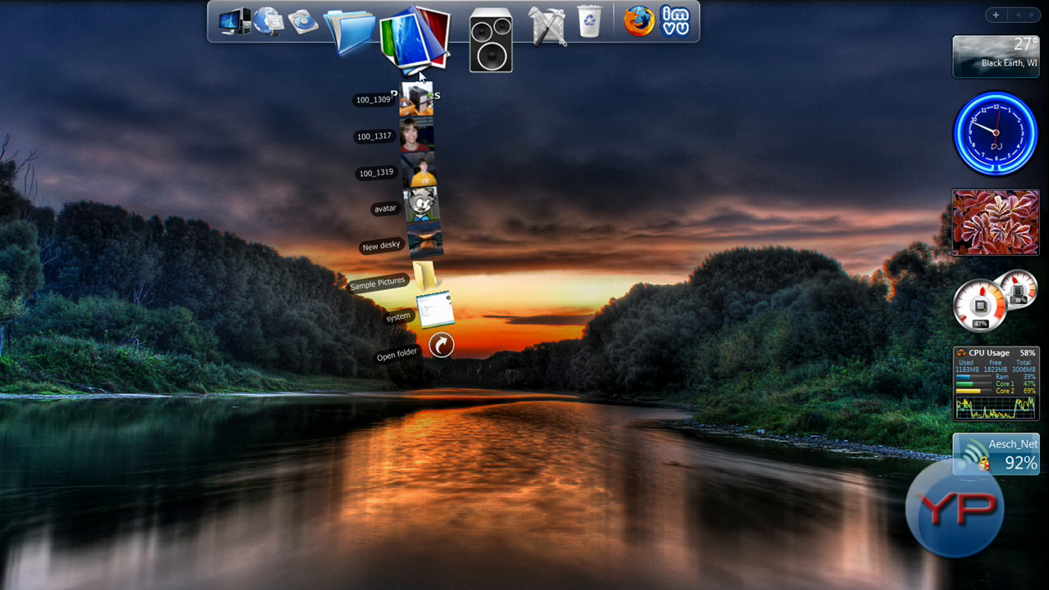
left_click(489, 41)
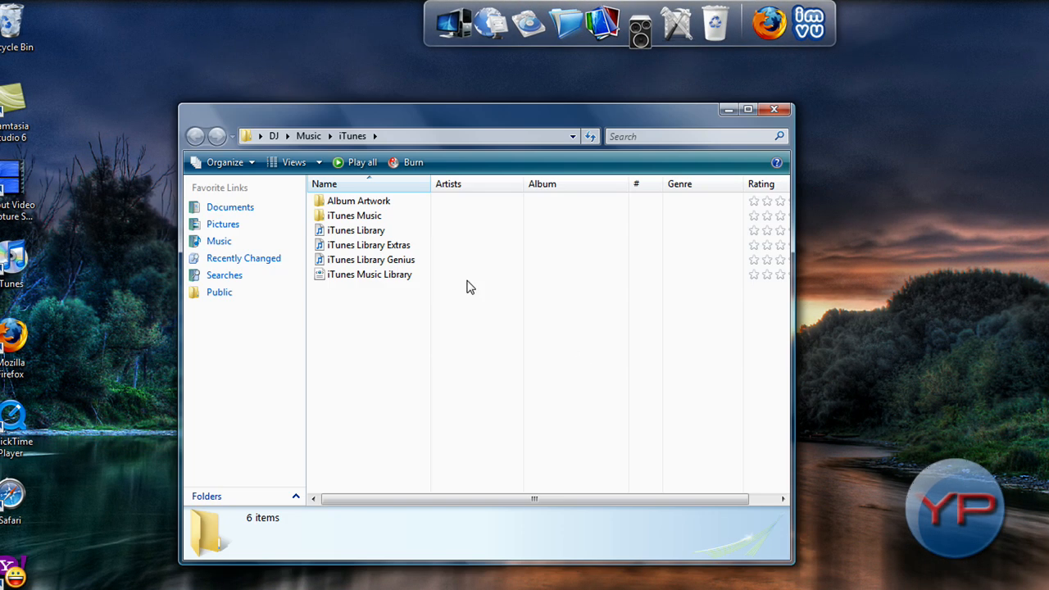
mouse_move(773, 109)
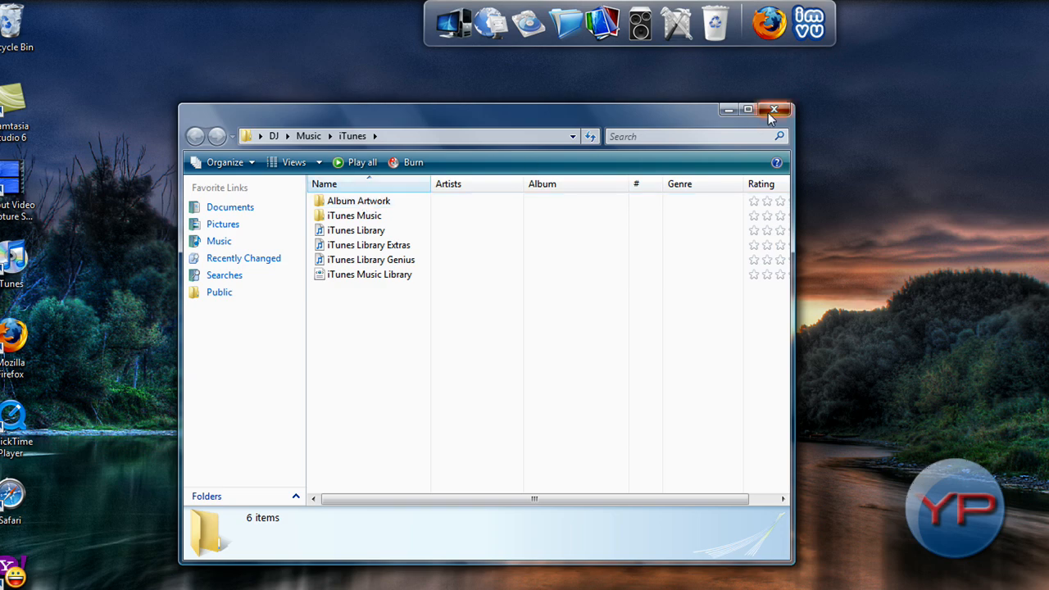
left_click(774, 109)
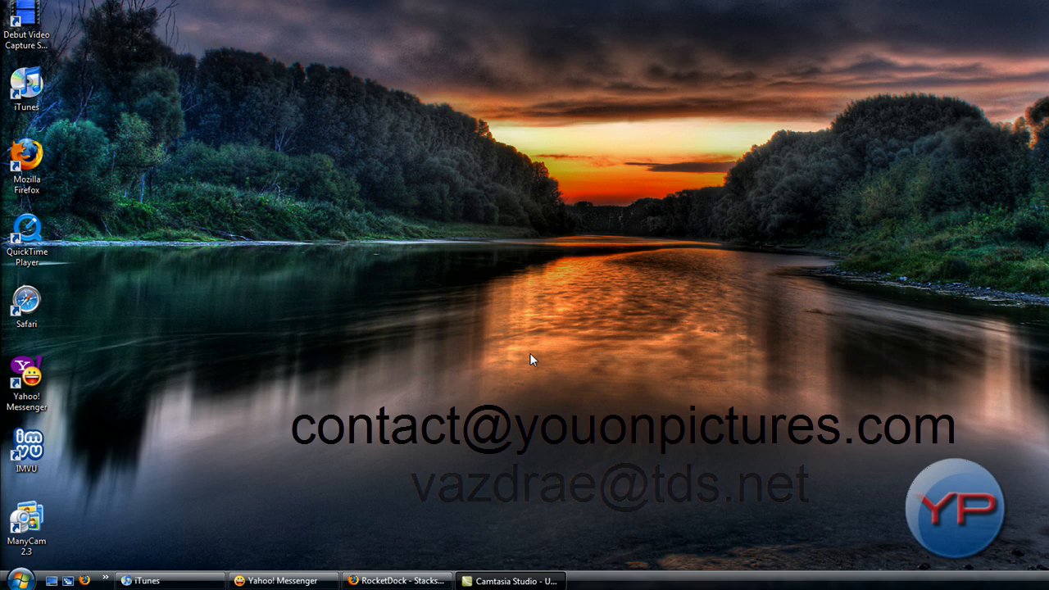
mouse_move(531, 127)
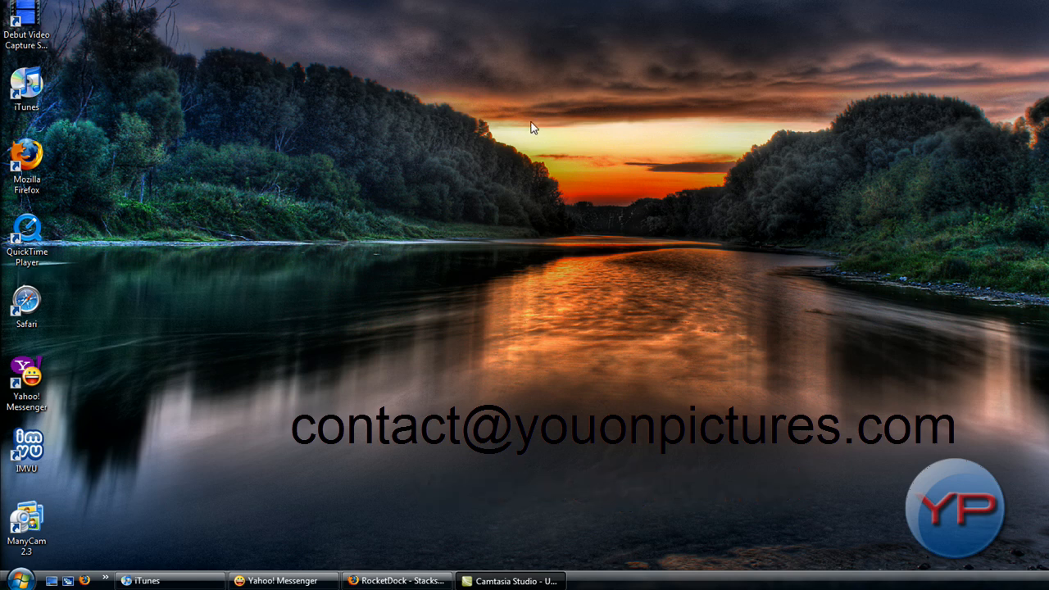